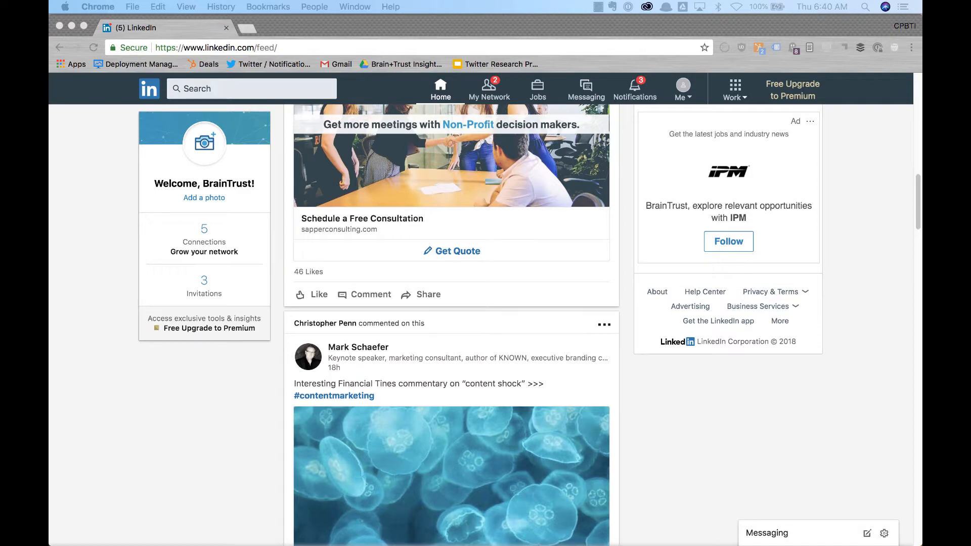
Step: Place the lightbulb-brain image on the slide, resized smaller and centred horizontally
{"action": "scroll", "scroll_direction": "down", "scroll_amount": 3}
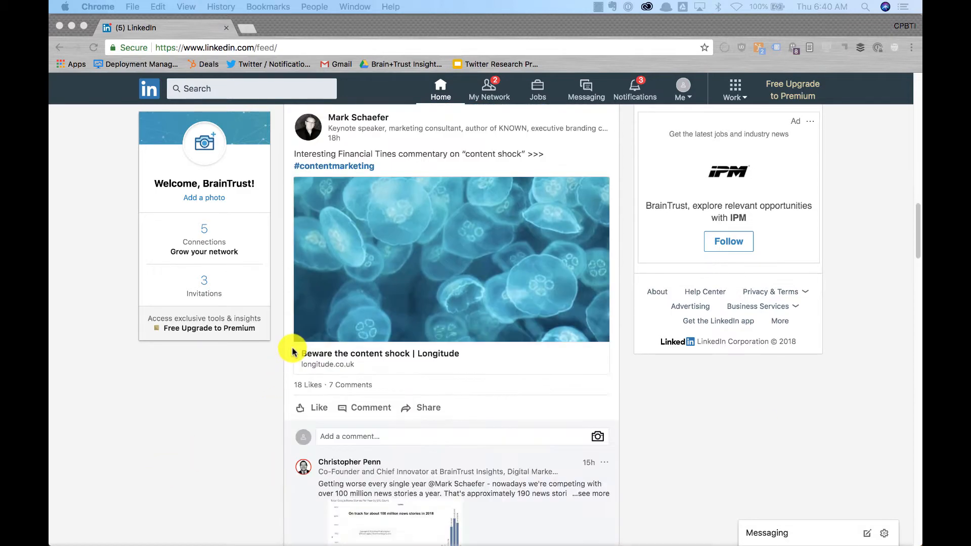
{"action": "scroll", "scroll_direction": "down", "scroll_amount": 3}
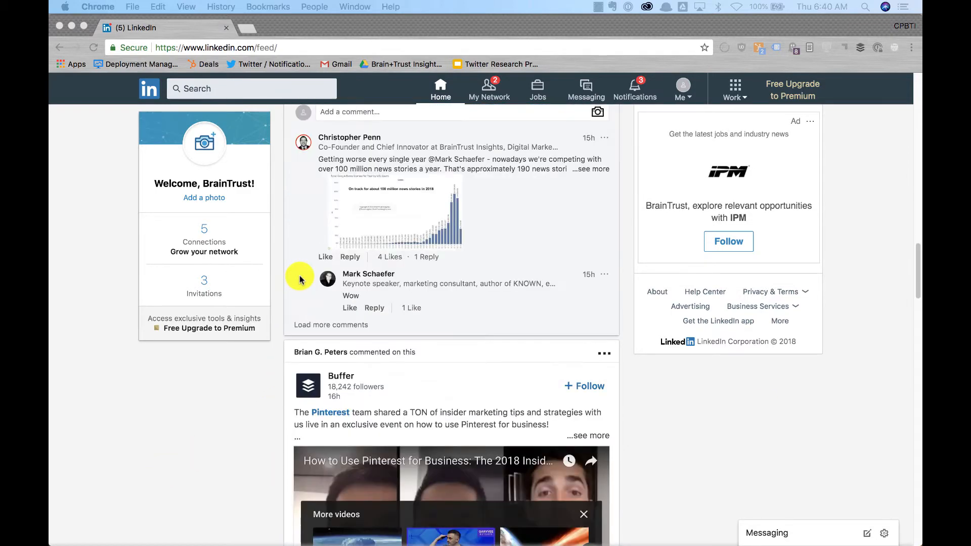
{"action": "scroll", "scroll_direction": "down", "scroll_amount": 3}
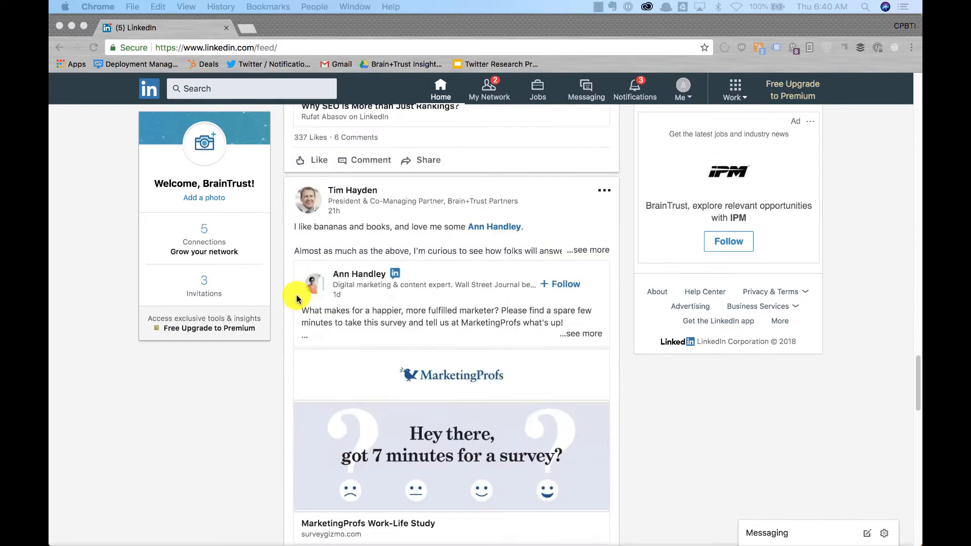
{"action": "scroll", "scroll_direction": "down", "scroll_amount": 3}
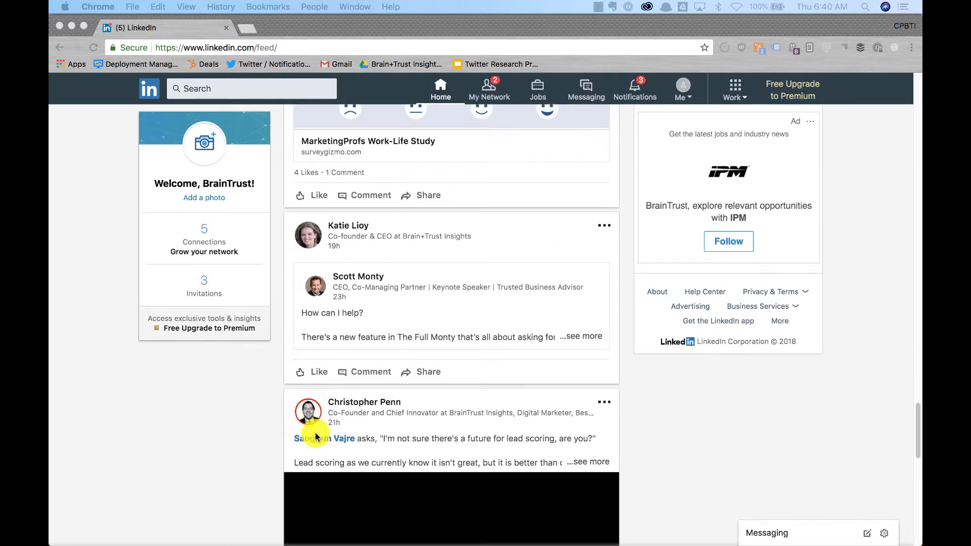
{"action": "scroll", "scroll_direction": "down", "scroll_amount": 3}
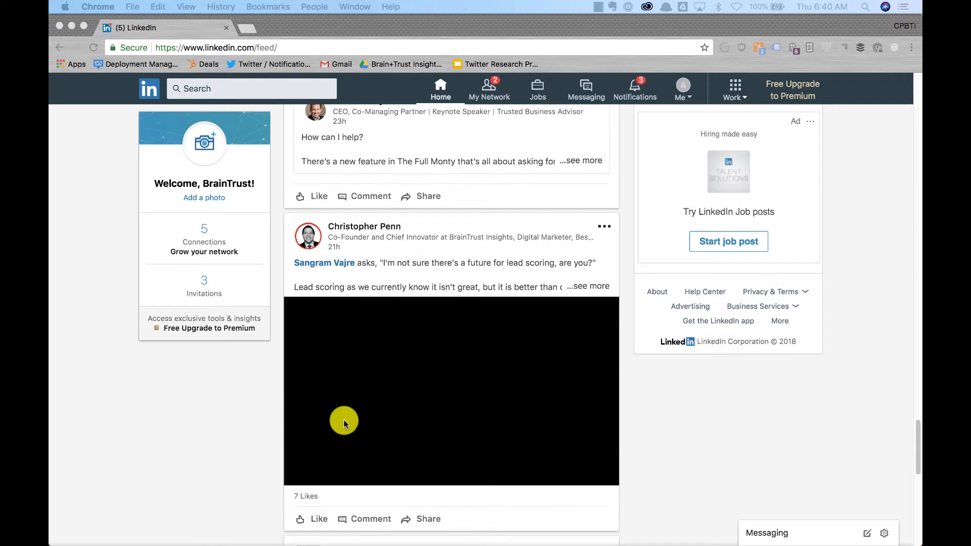
{"action": "left_click", "coordinate": [345, 424]}
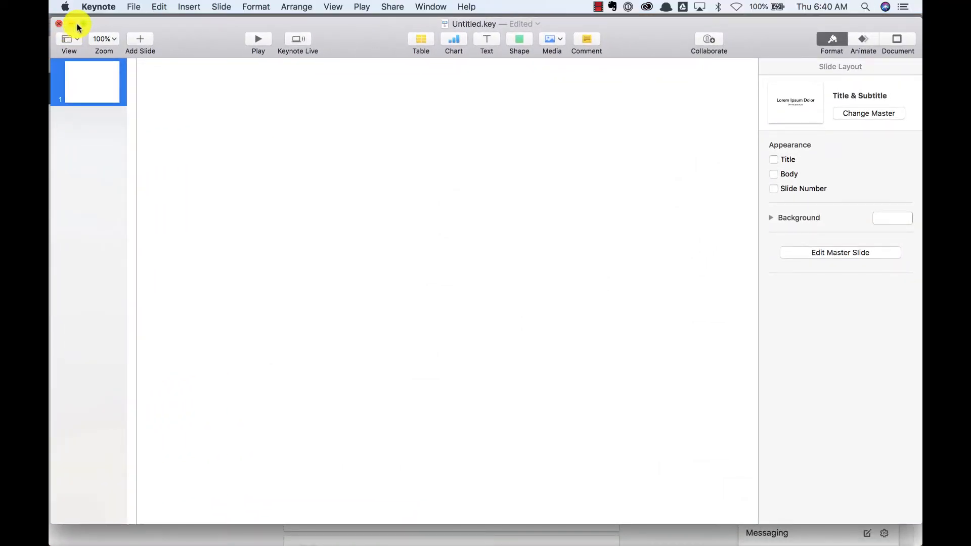
{"action": "mouse_move", "coordinate": [304, 130]}
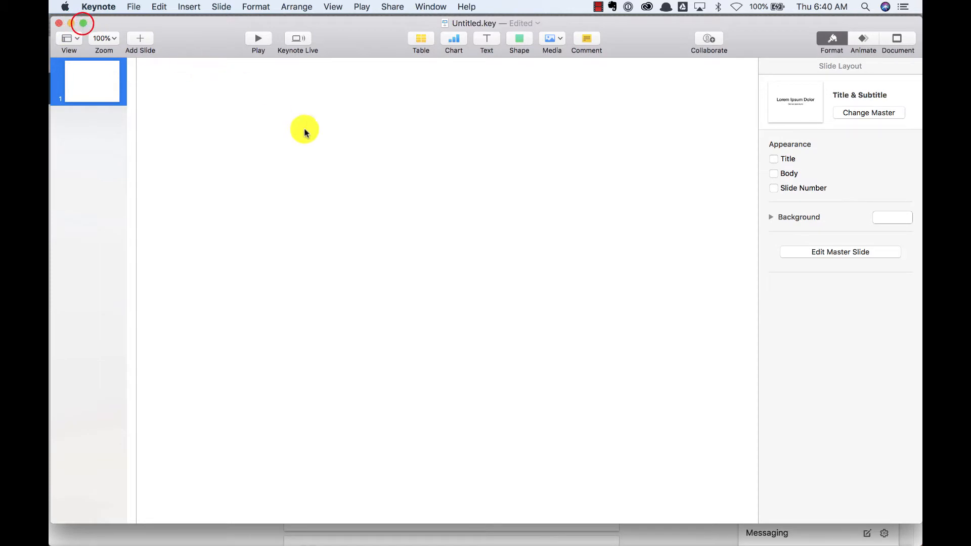
{"action": "mouse_move", "coordinate": [451, 206]}
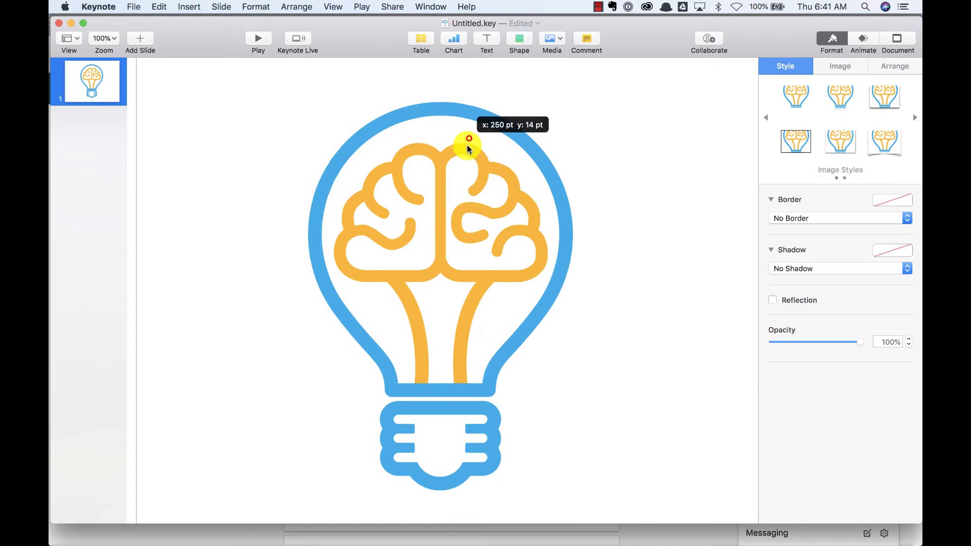
{"action": "left_click", "coordinate": [104, 38]}
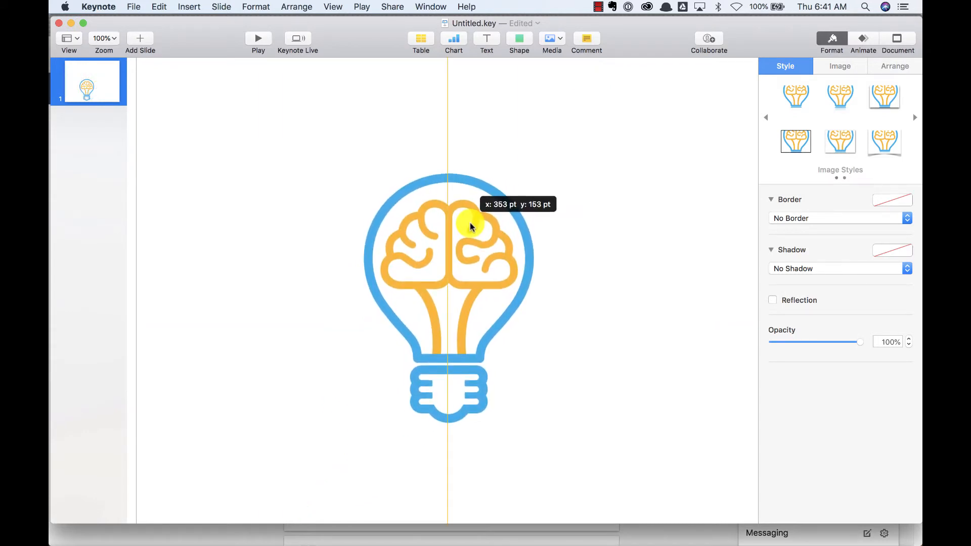
Step: Add a circle shape to the slide and set its fill to No Fill
{"action": "left_click", "coordinate": [519, 39]}
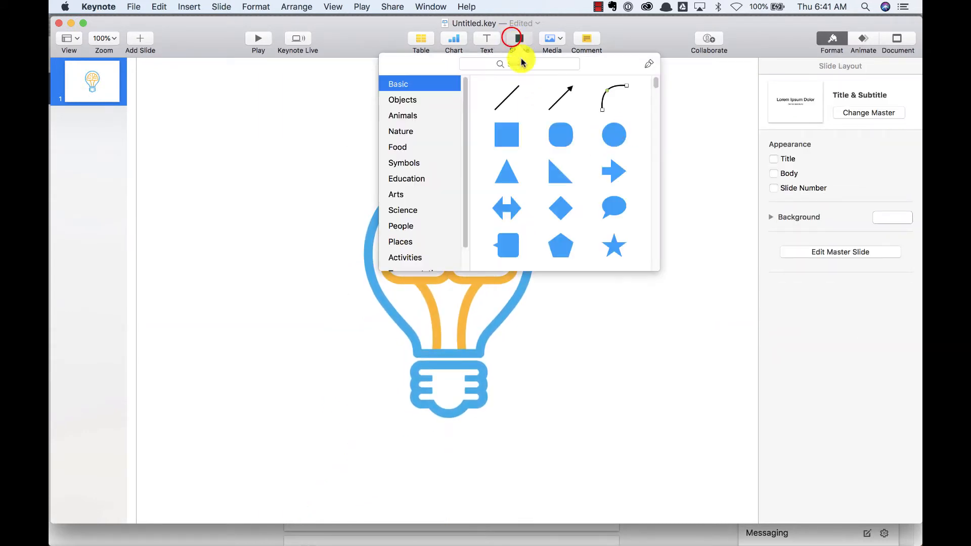
{"action": "left_click", "coordinate": [613, 135]}
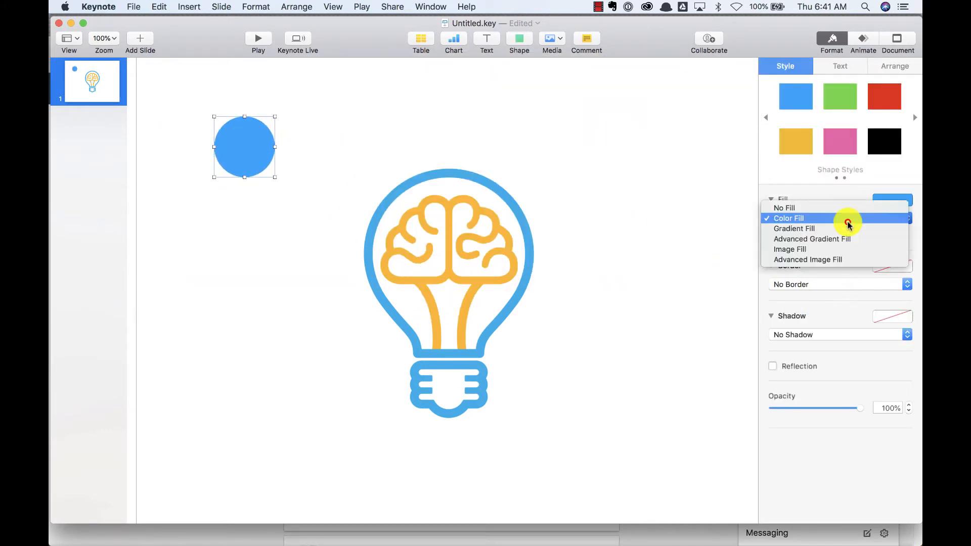
{"action": "left_click", "coordinate": [785, 208]}
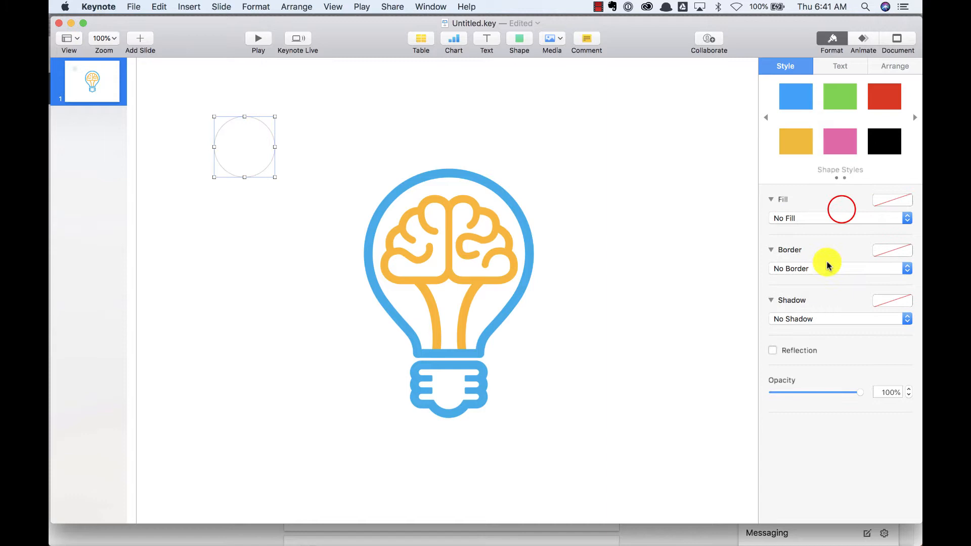
{"action": "left_click", "coordinate": [906, 268]}
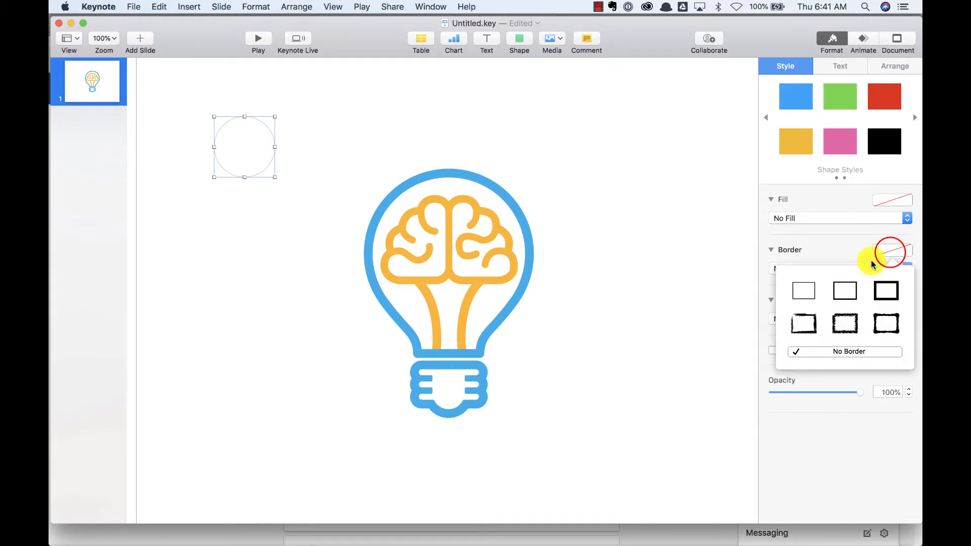
Step: Give the circle a red line border at 100 pt thickness around the logo
{"action": "left_click", "coordinate": [803, 290]}
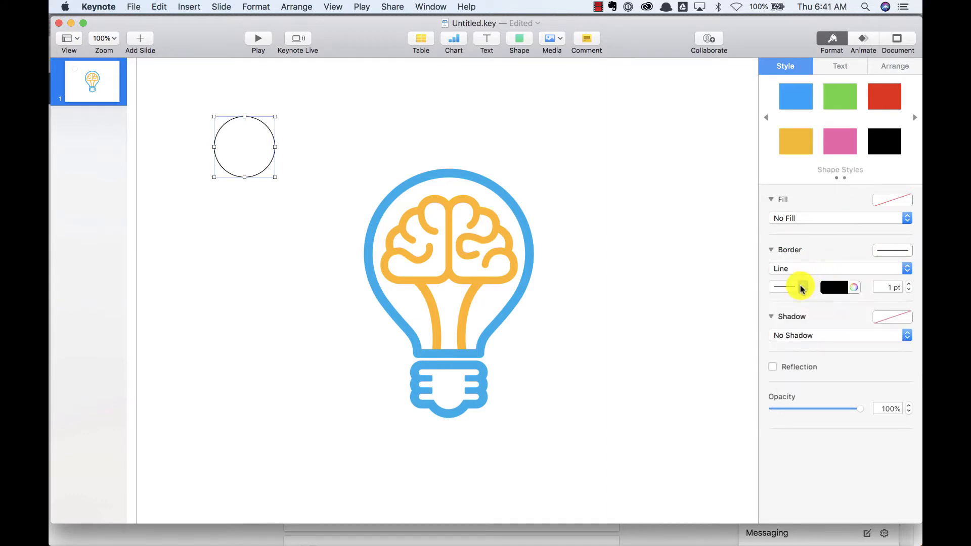
{"action": "left_click", "coordinate": [779, 286]}
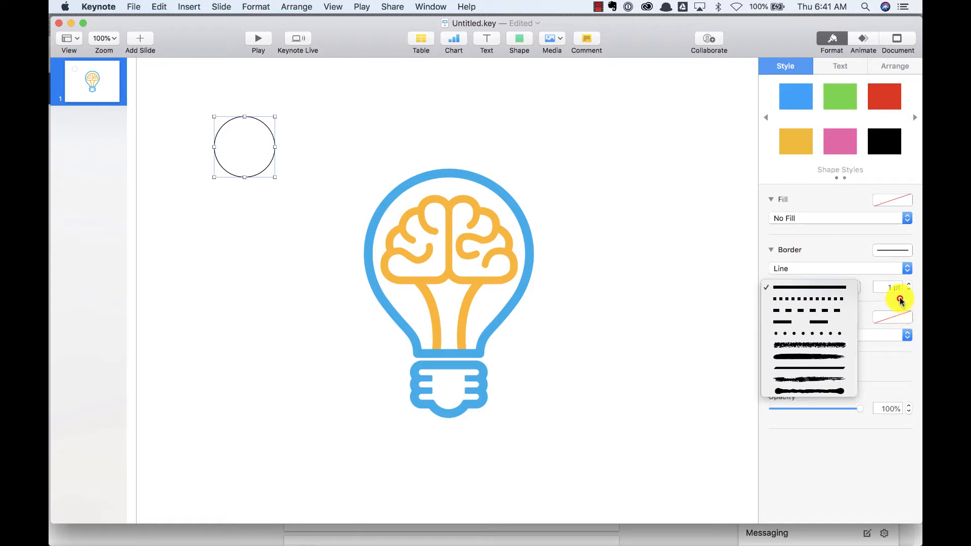
{"action": "left_click", "coordinate": [808, 286]}
{"action": "type", "text": "96"}
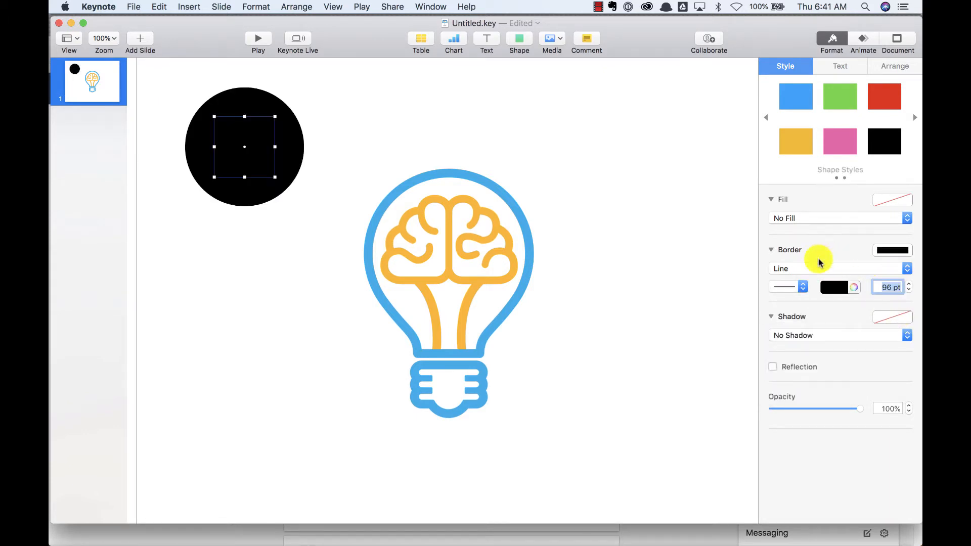
{"action": "left_click", "coordinate": [833, 286]}
{"action": "type", "text": "100"}
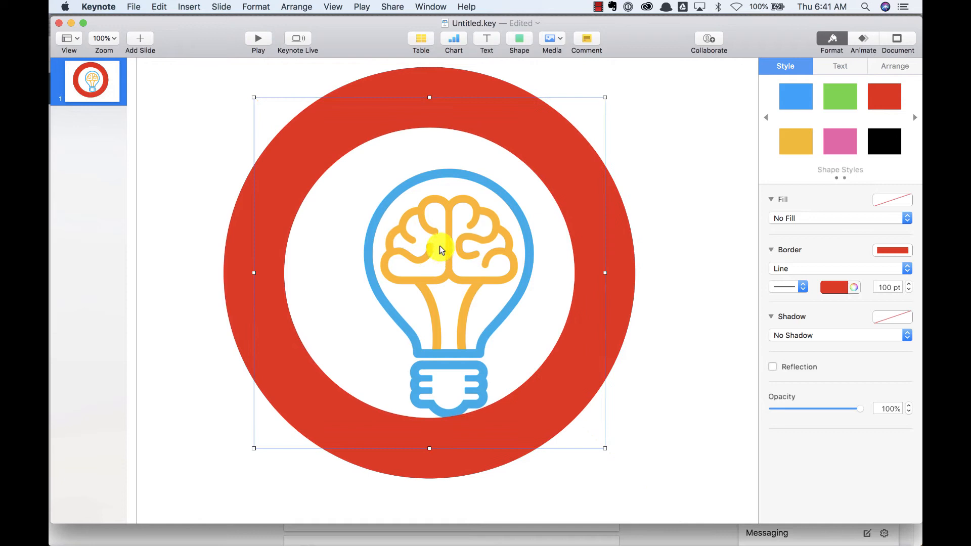
Step: Align the logo and circle so the lightbulb sits centred and middled inside the ring
{"action": "right_click", "coordinate": [443, 250]}
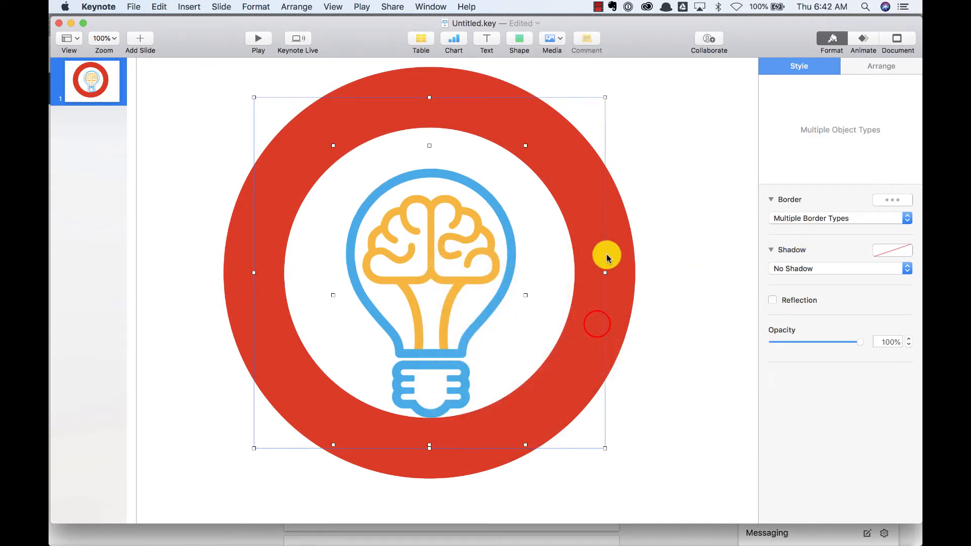
{"action": "right_click", "coordinate": [607, 257]}
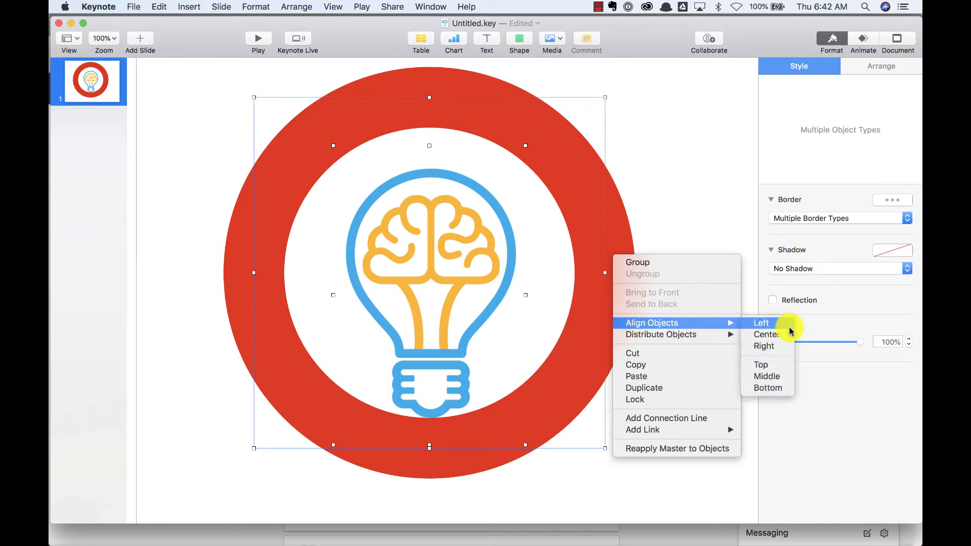
{"action": "left_click", "coordinate": [760, 323]}
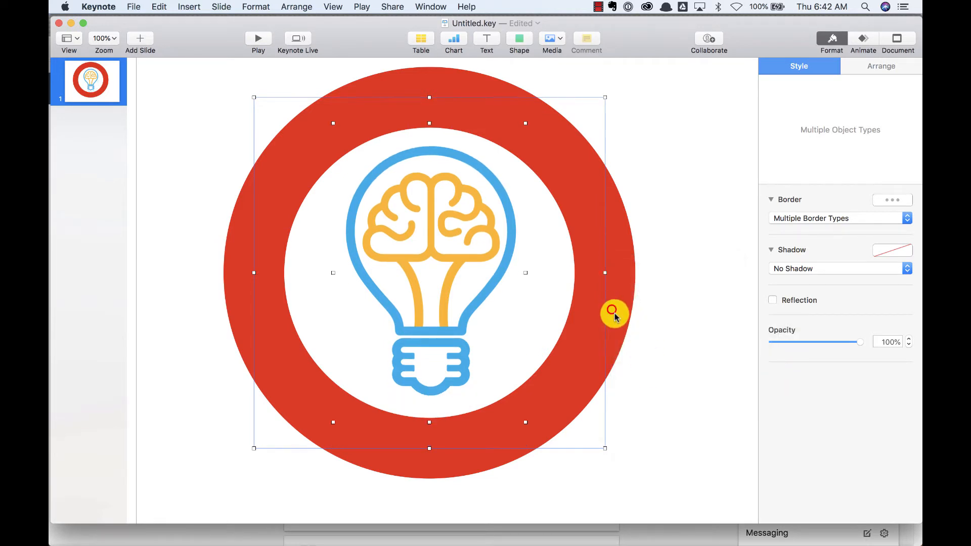
{"action": "left_click", "coordinate": [133, 7]}
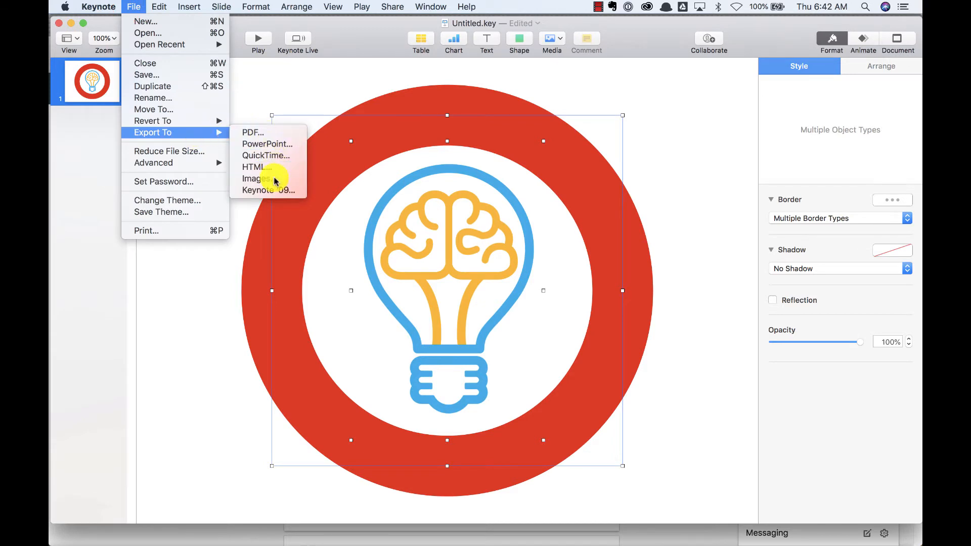
Step: Export the ringed-logo slide as a PNG image via Export To > Images
{"action": "left_click", "coordinate": [256, 178]}
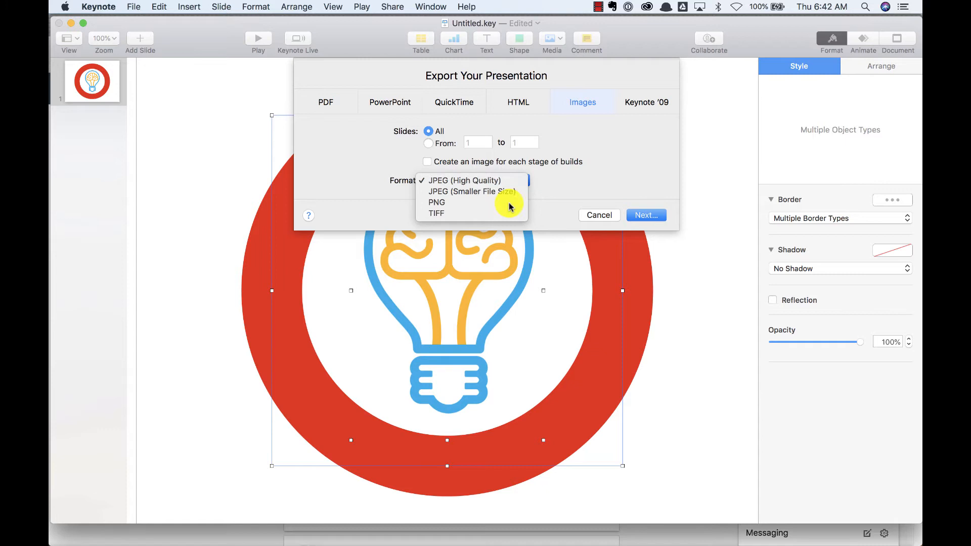
{"action": "left_click", "coordinate": [436, 202]}
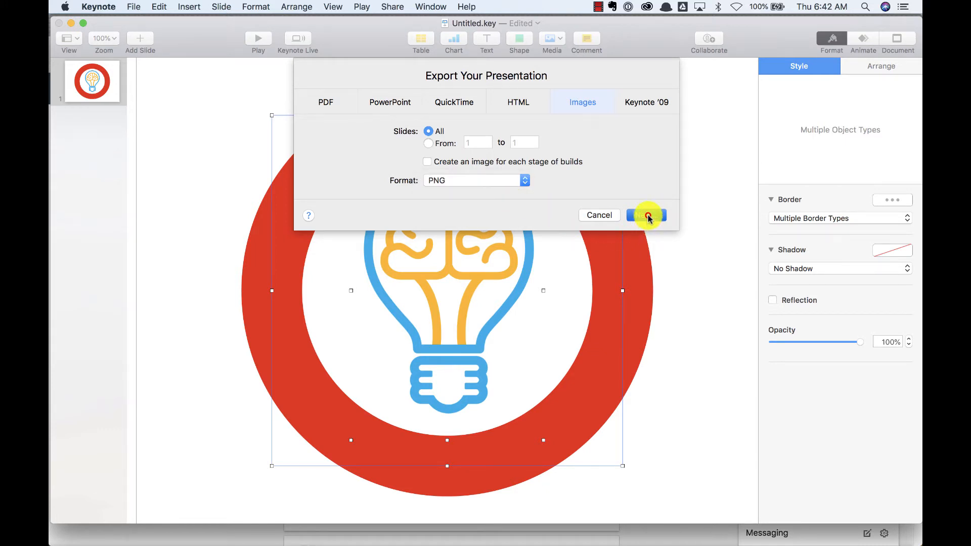
{"action": "left_click", "coordinate": [646, 214]}
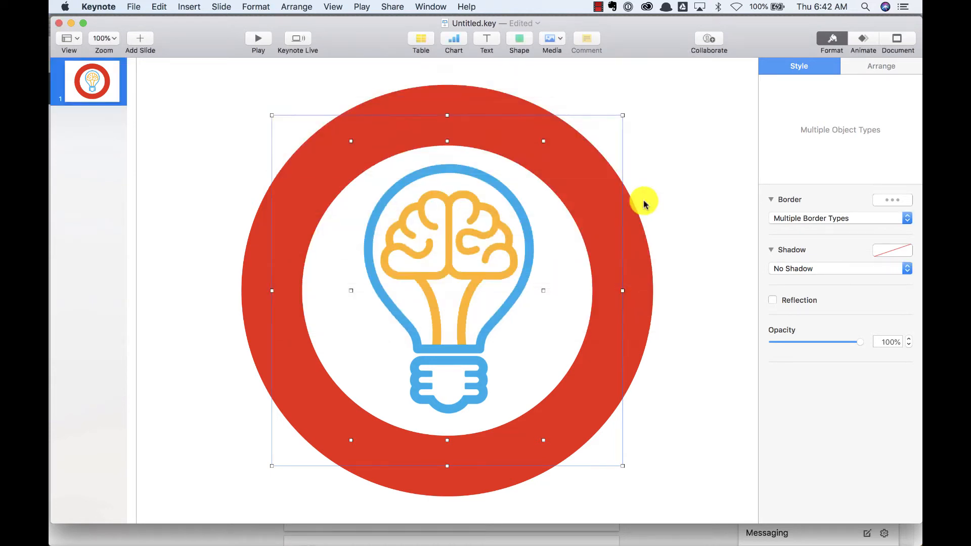
{"action": "mouse_move", "coordinate": [656, 170]}
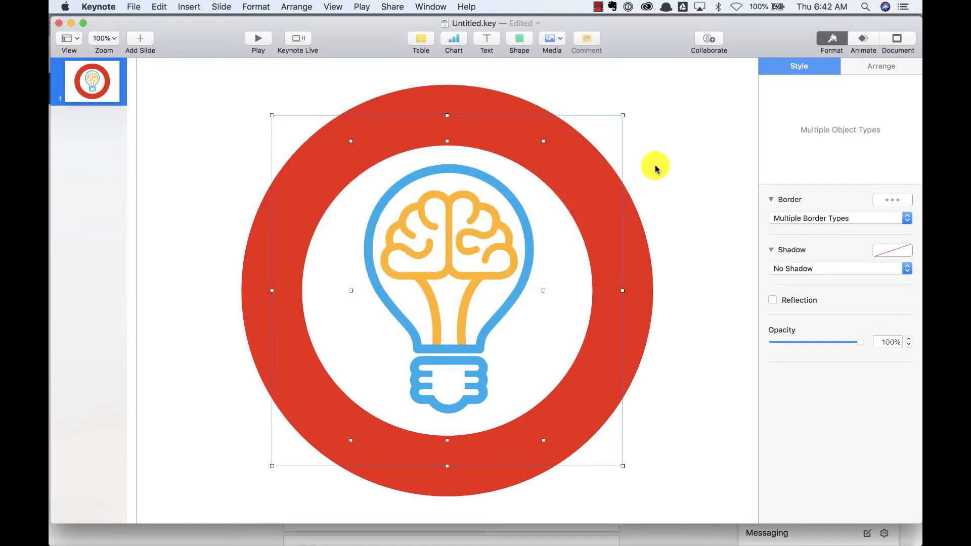
{"action": "mouse_move", "coordinate": [482, 172]}
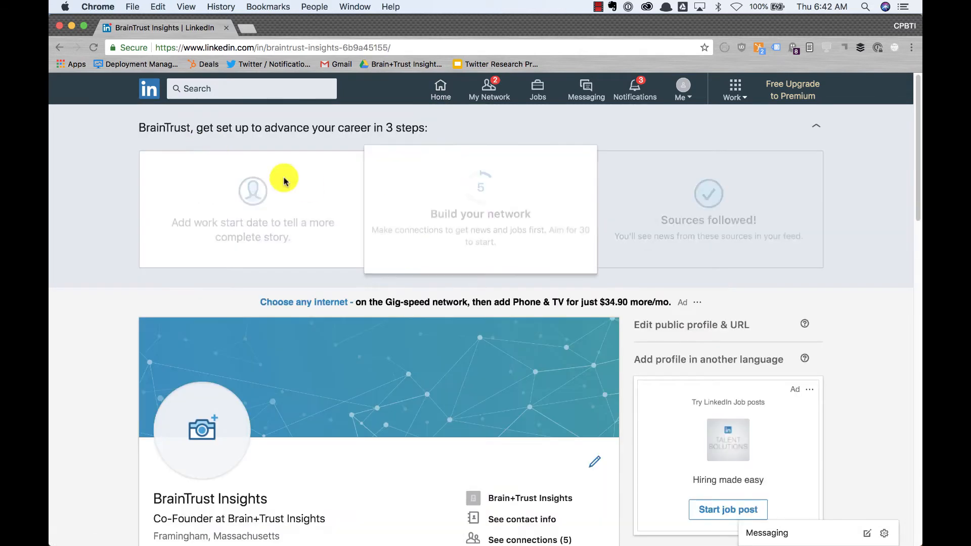
Step: Upload btiprofilepic001.png into the LinkedIn profile photo dialog
{"action": "left_click", "coordinate": [201, 427]}
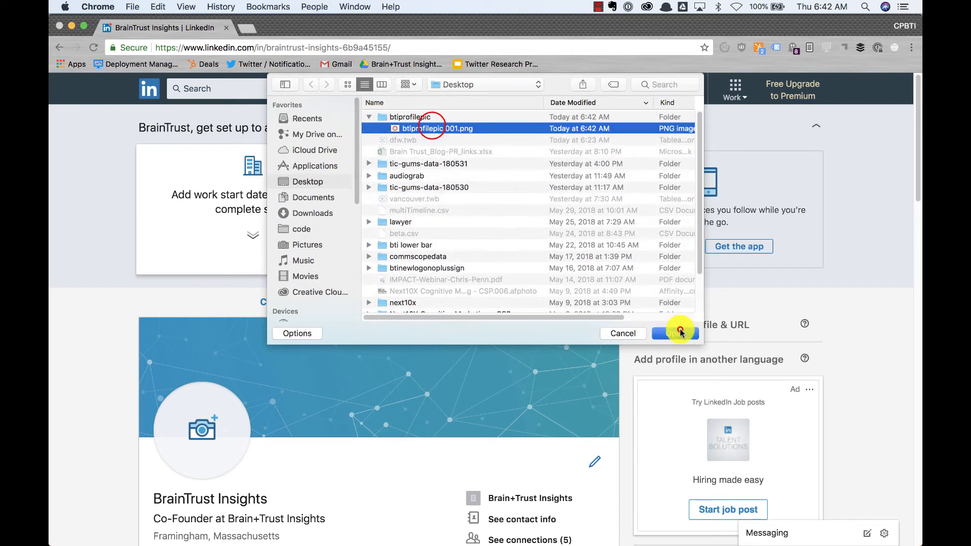
{"action": "left_click", "coordinate": [675, 333]}
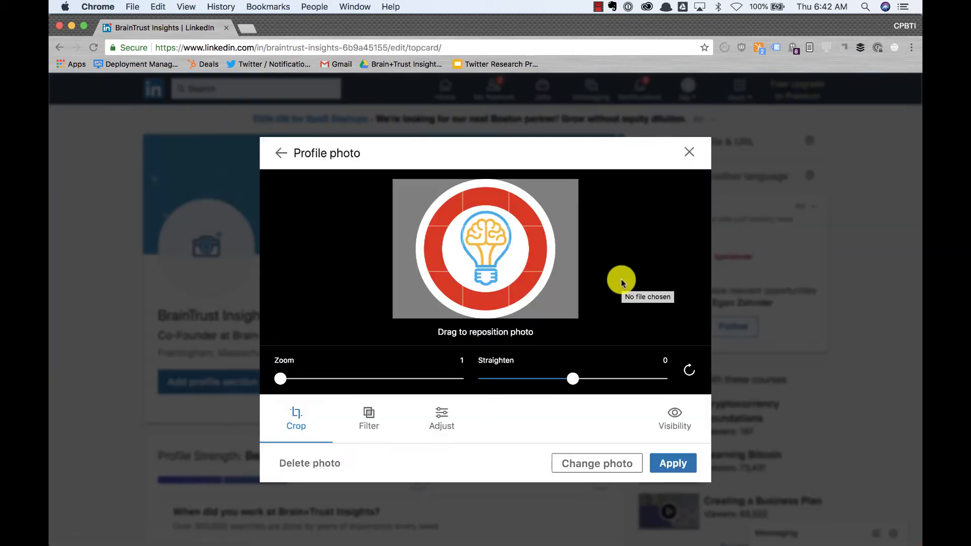
{"action": "mouse_move", "coordinate": [528, 280]}
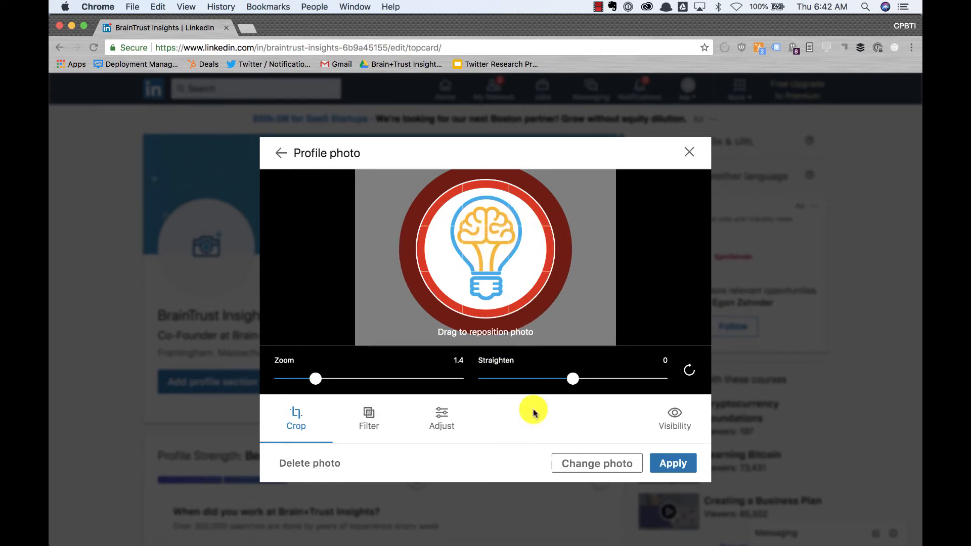
Step: Zoom the photo to 1.4, apply the framing and save the new profile photo
{"action": "left_click", "coordinate": [673, 464]}
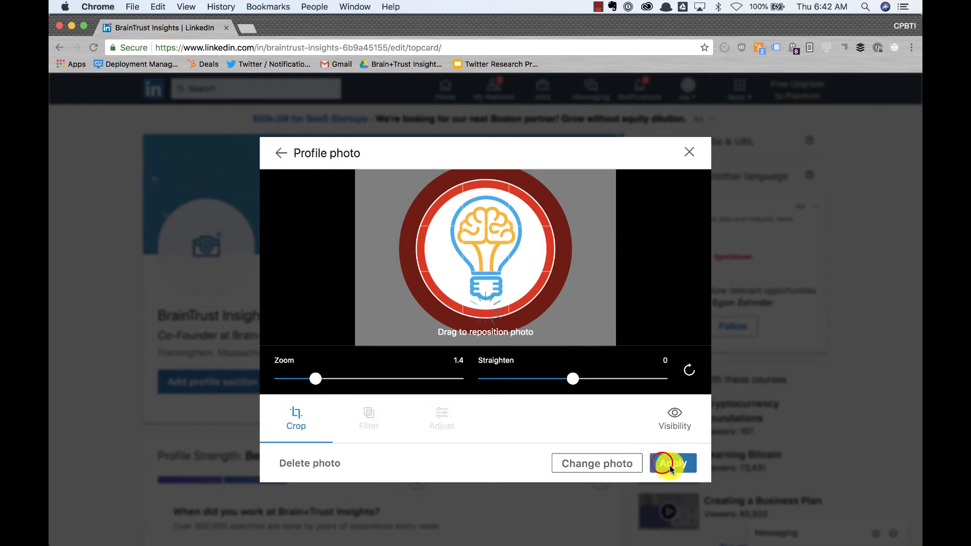
{"action": "left_click", "coordinate": [673, 463]}
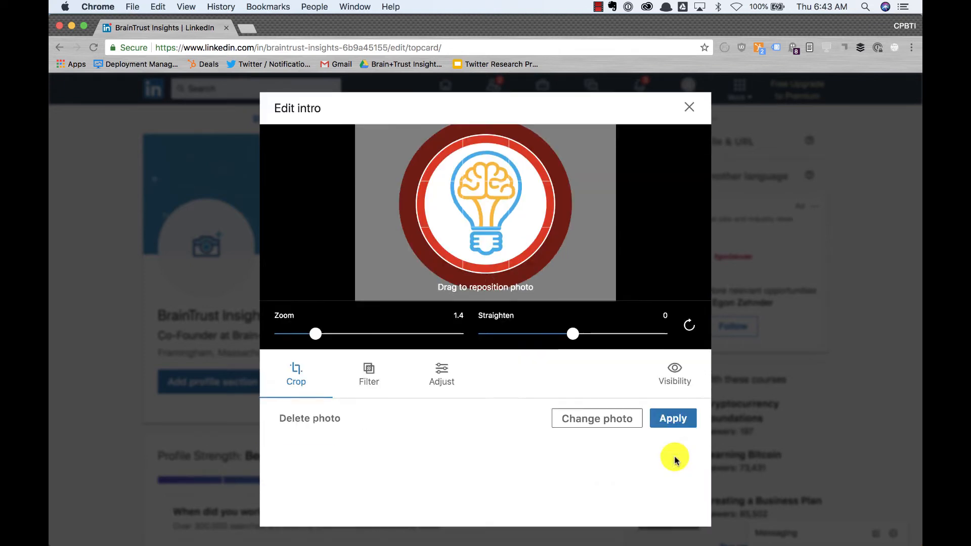
{"action": "left_click", "coordinate": [673, 418]}
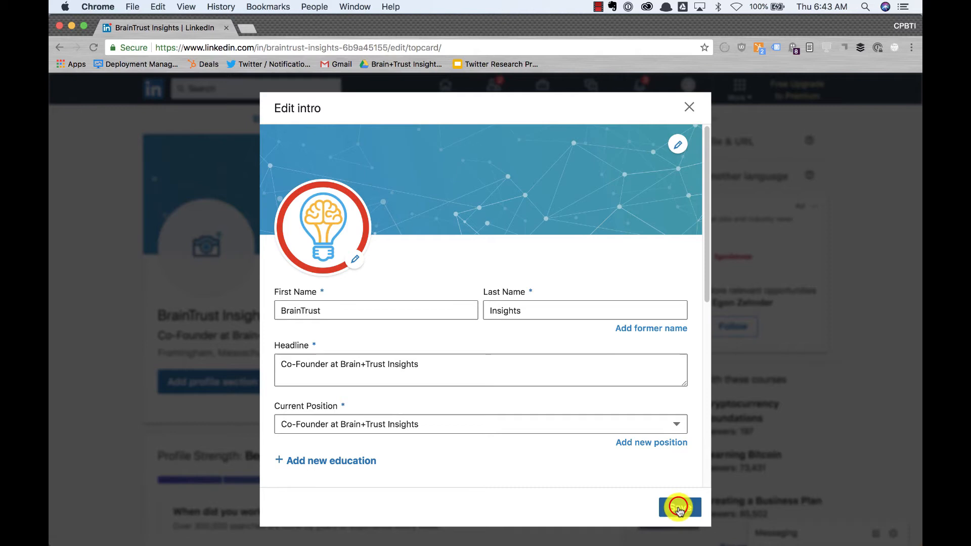
{"action": "left_click", "coordinate": [680, 506]}
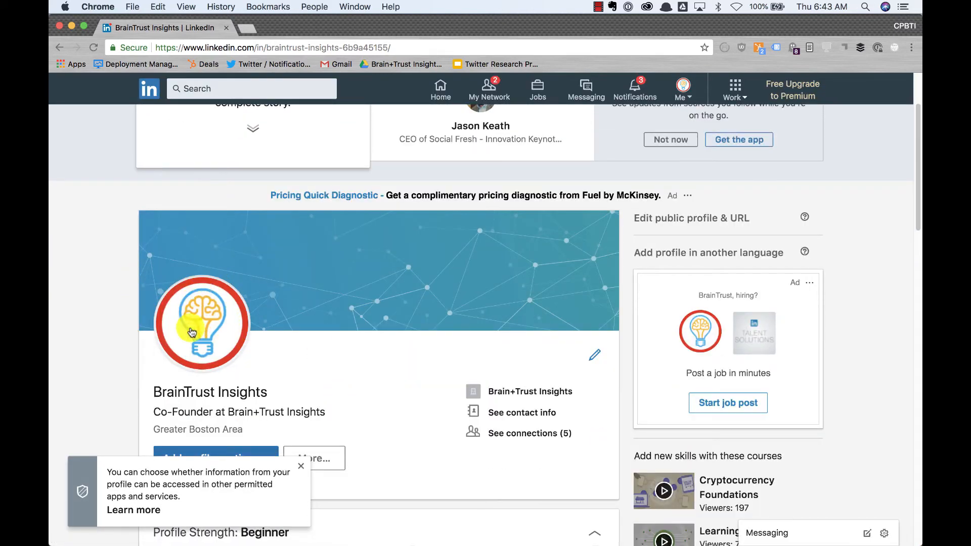
{"action": "mouse_move", "coordinate": [372, 377]}
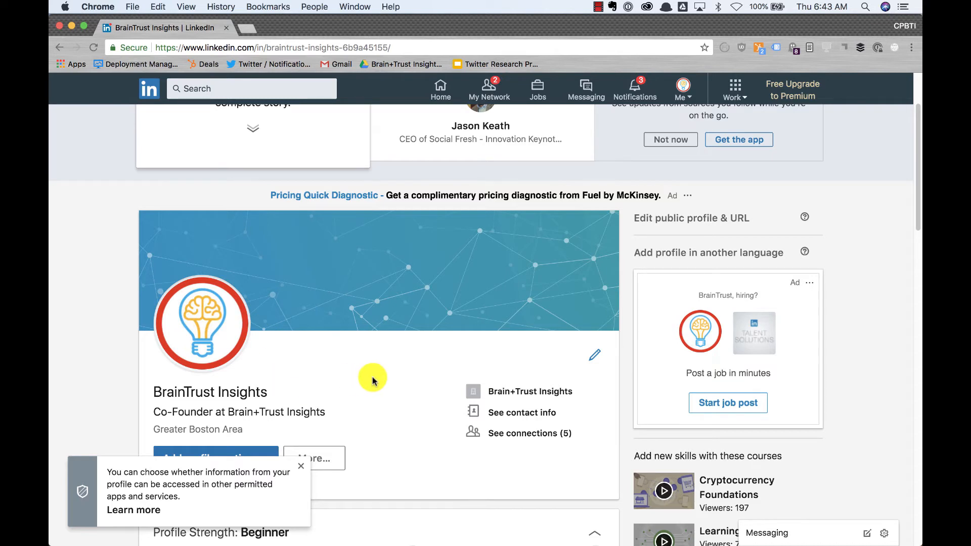
{"action": "mouse_move", "coordinate": [468, 365]}
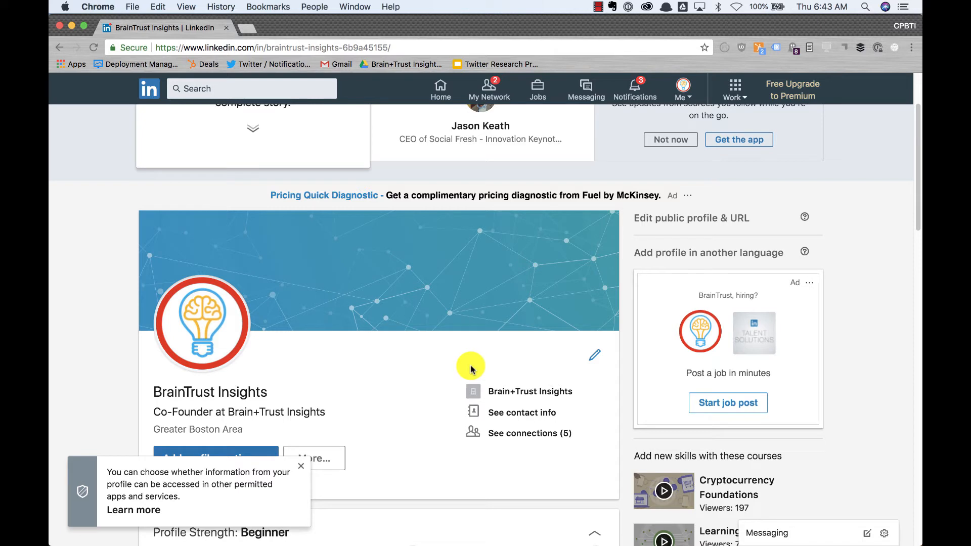
{"action": "mouse_move", "coordinate": [252, 242]}
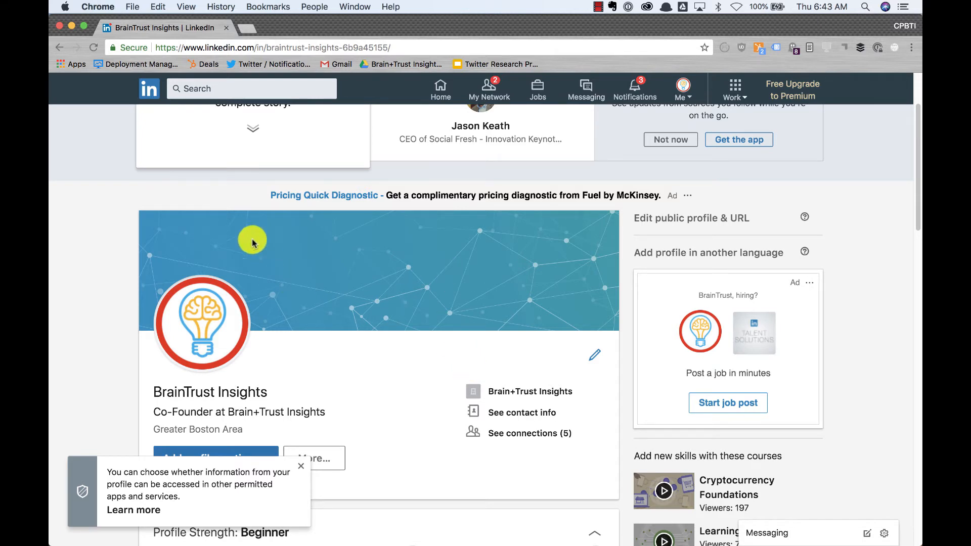
Step: Scroll the profile page to view the new ringed-logo profile photo
{"action": "scroll", "scroll_direction": "down", "scroll_amount": 3}
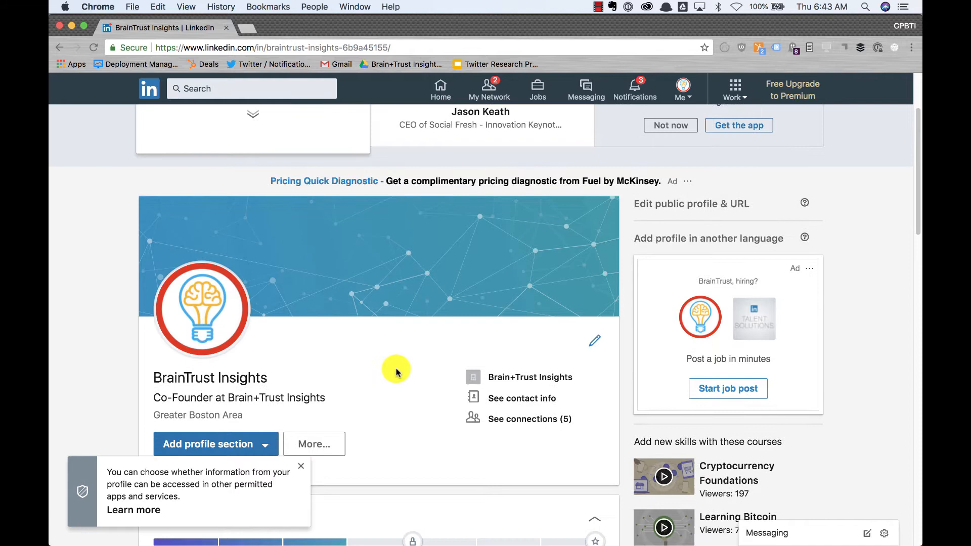
{"action": "mouse_move", "coordinate": [265, 271]}
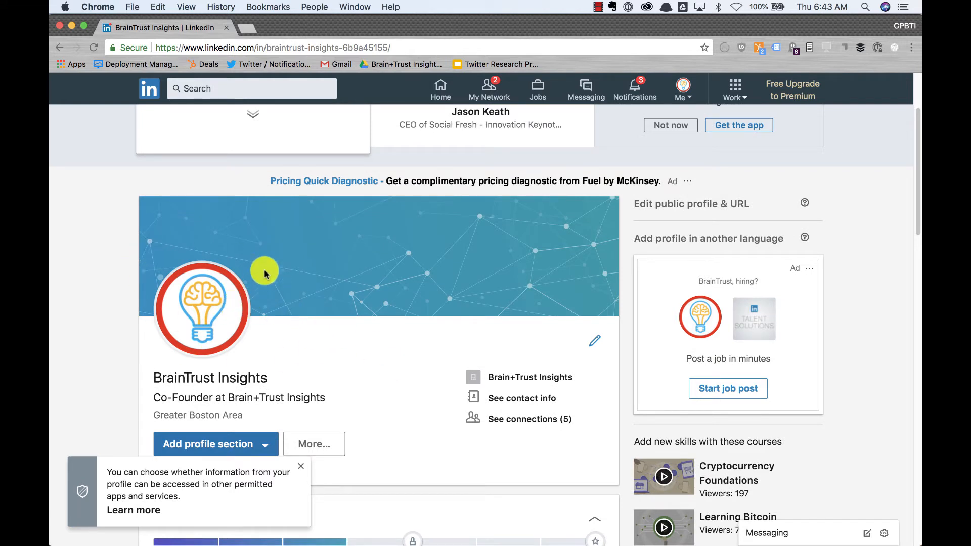
{"action": "mouse_move", "coordinate": [265, 175]}
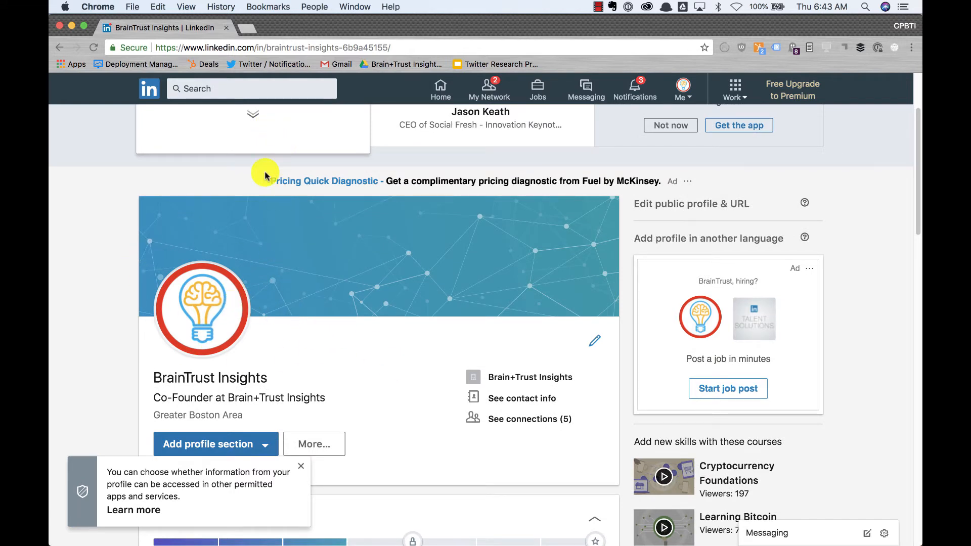
{"action": "mouse_move", "coordinate": [314, 187]}
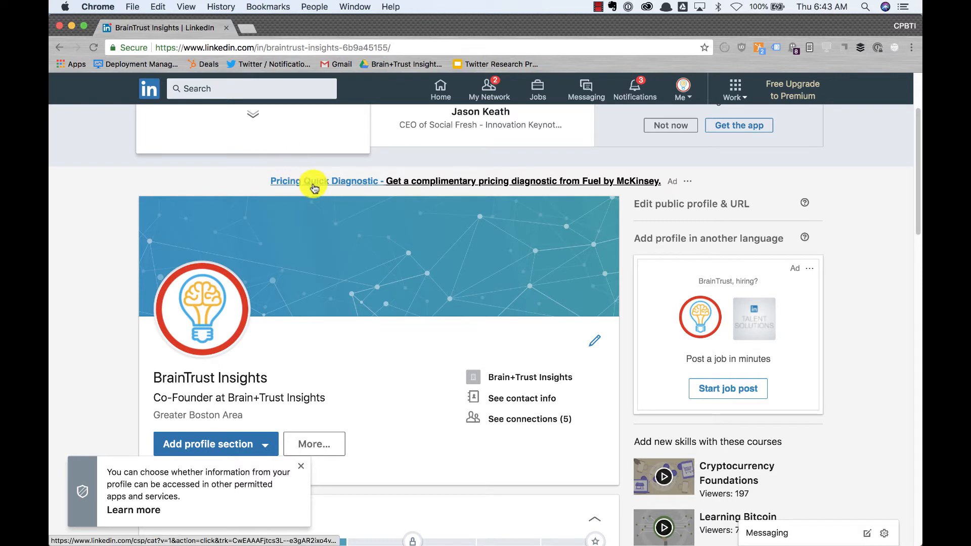
{"action": "mouse_move", "coordinate": [446, 195]}
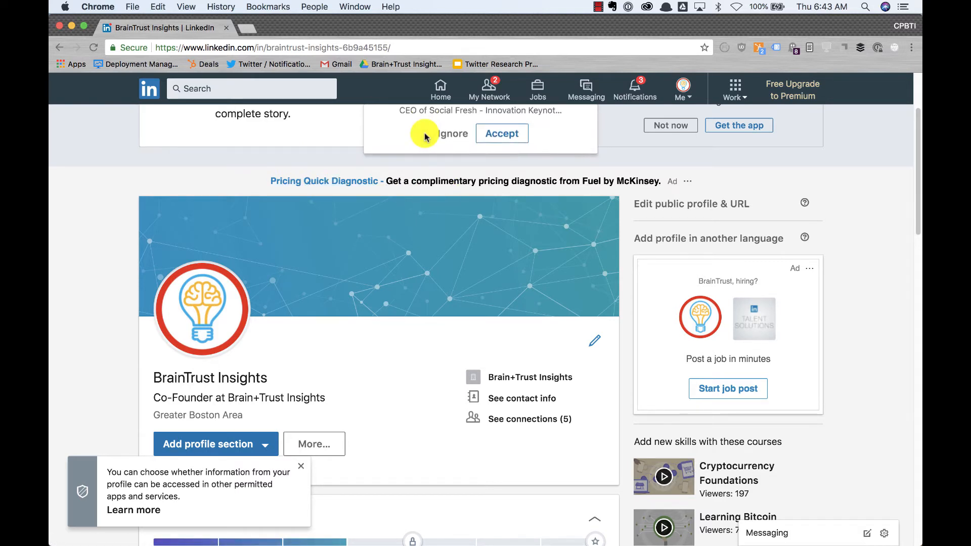
{"action": "mouse_move", "coordinate": [391, 81]}
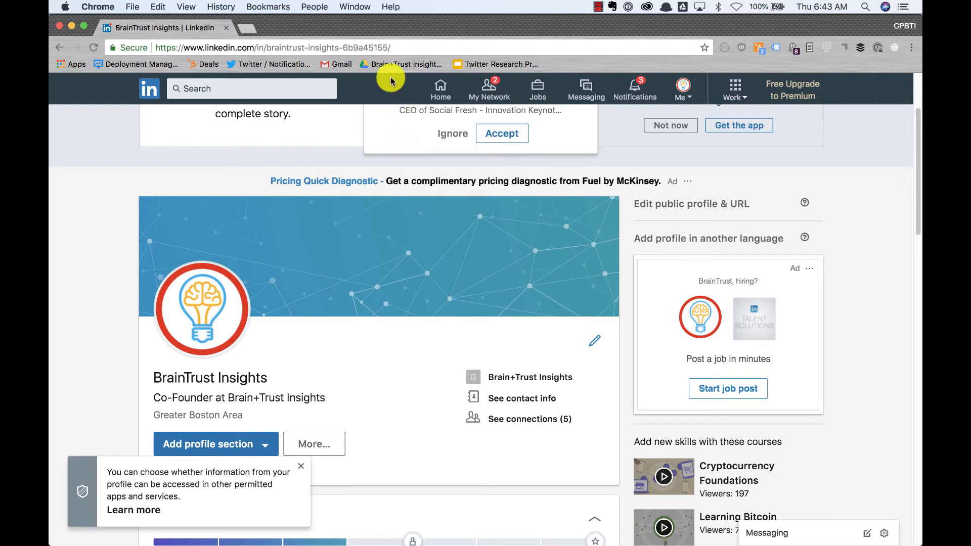
{"action": "mouse_move", "coordinate": [437, 105]}
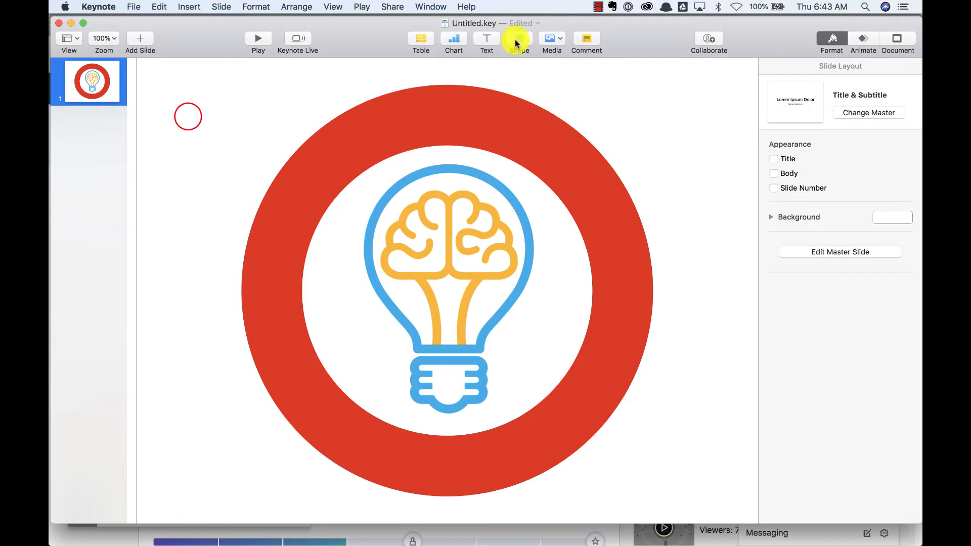
Step: Add a shape on the red backdrop, fill the circle white and place the lightbulb image over it
{"action": "left_click", "coordinate": [520, 38]}
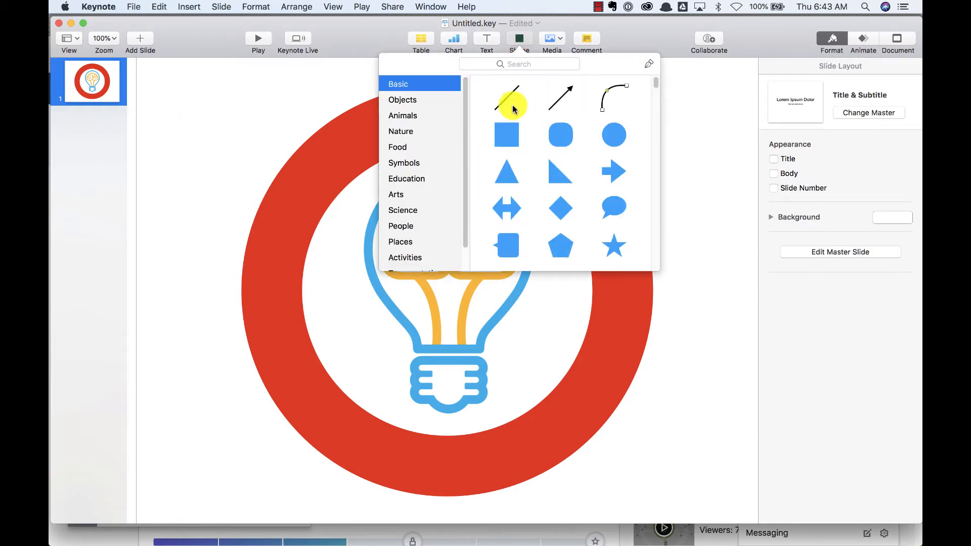
{"action": "left_click", "coordinate": [506, 135]}
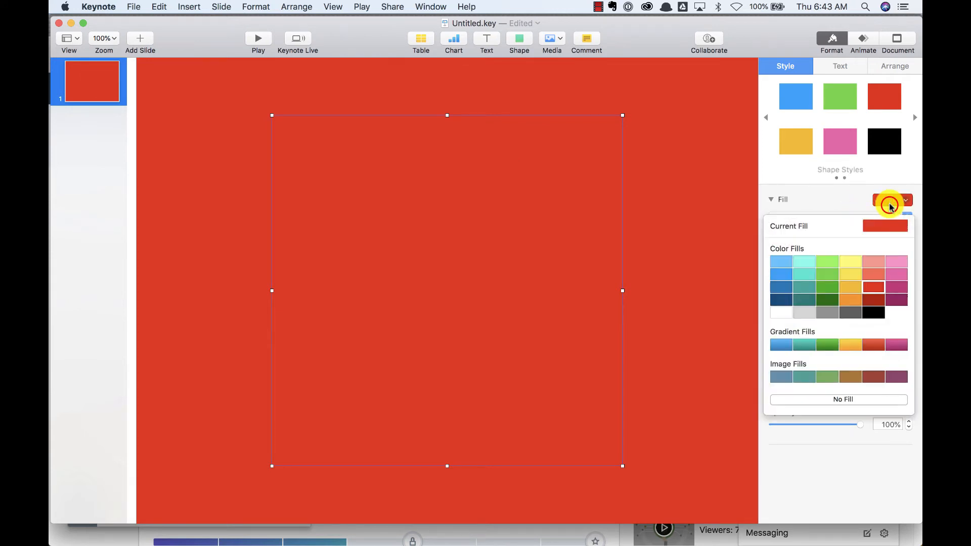
{"action": "mouse_move", "coordinate": [901, 315]}
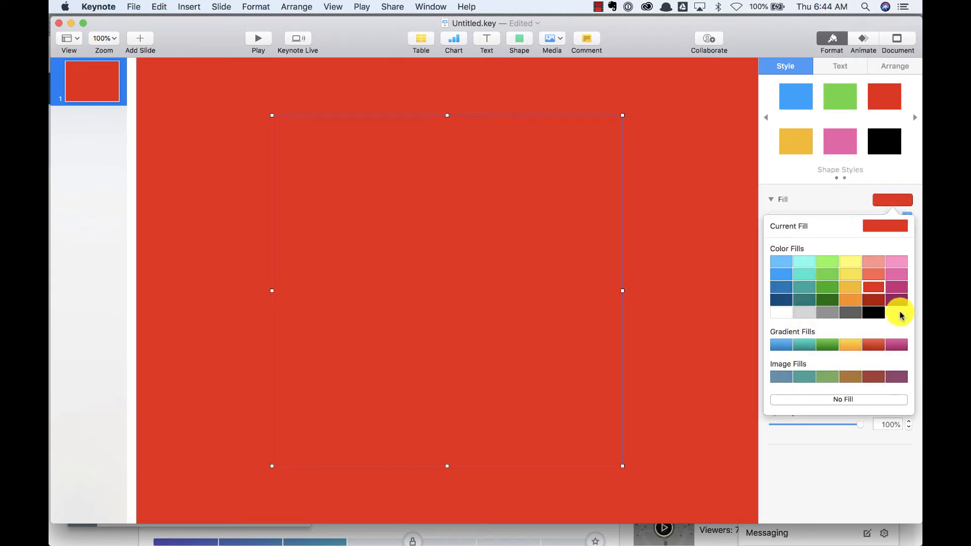
{"action": "left_click", "coordinate": [781, 313]}
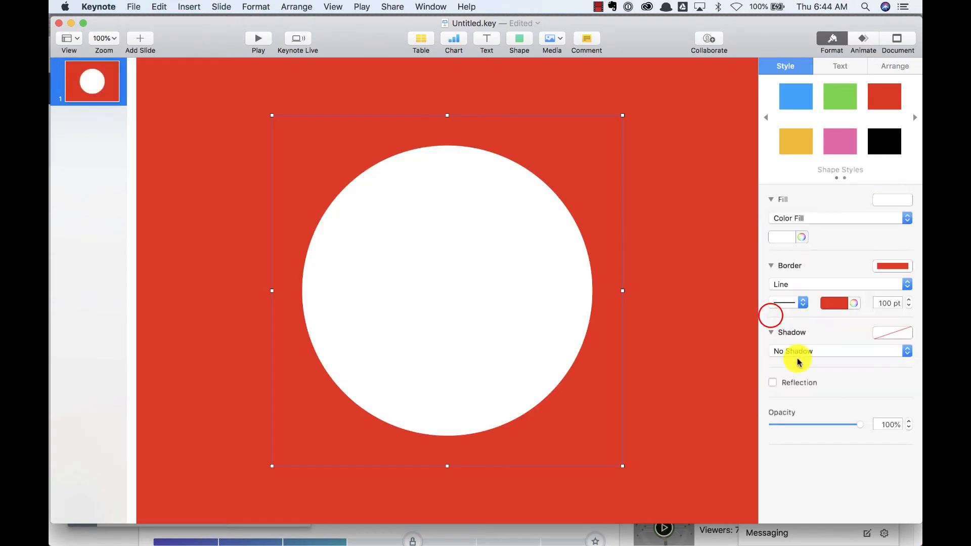
{"action": "right_click", "coordinate": [482, 267]}
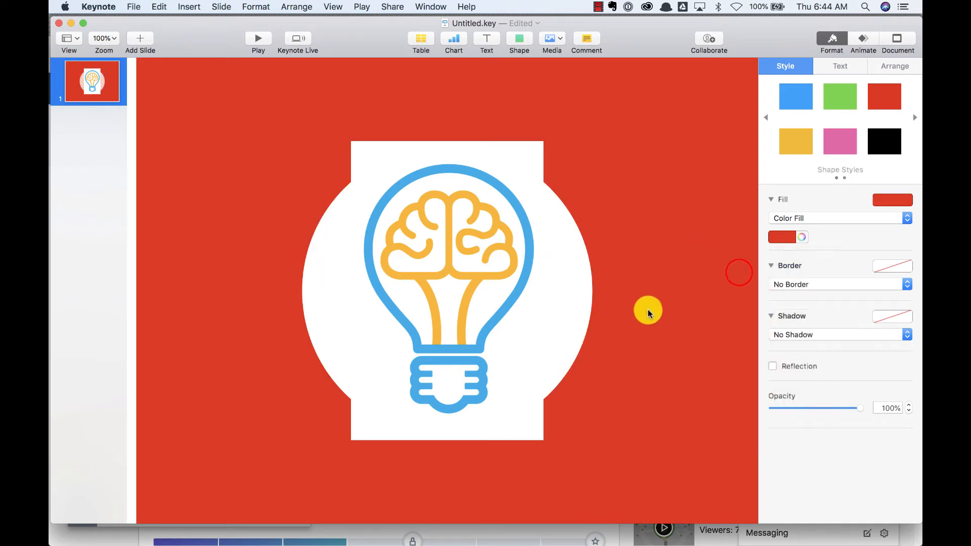
{"action": "mouse_move", "coordinate": [366, 173]}
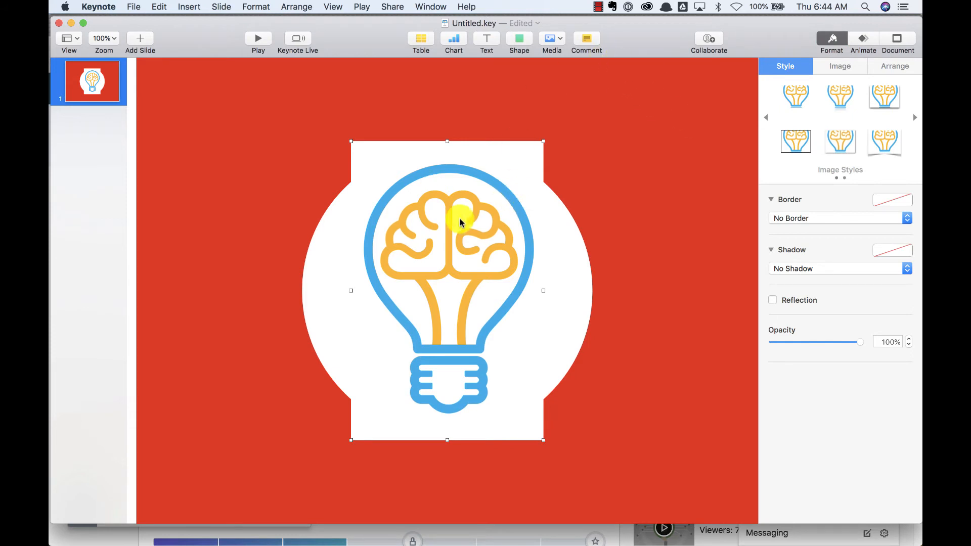
{"action": "mouse_move", "coordinate": [841, 219]}
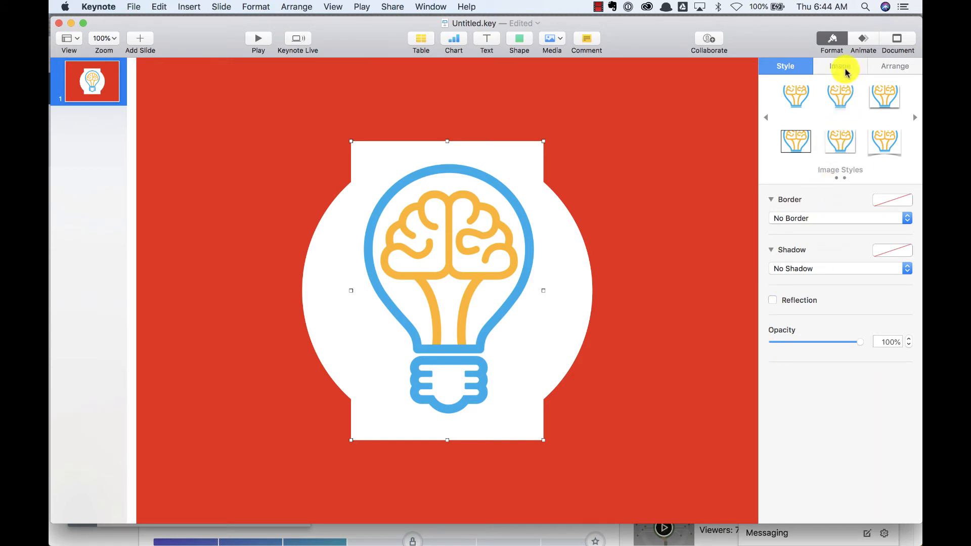
Step: Use Instant Alpha to make the lightbulb image's white rectangular background transparent
{"action": "left_click", "coordinate": [840, 65]}
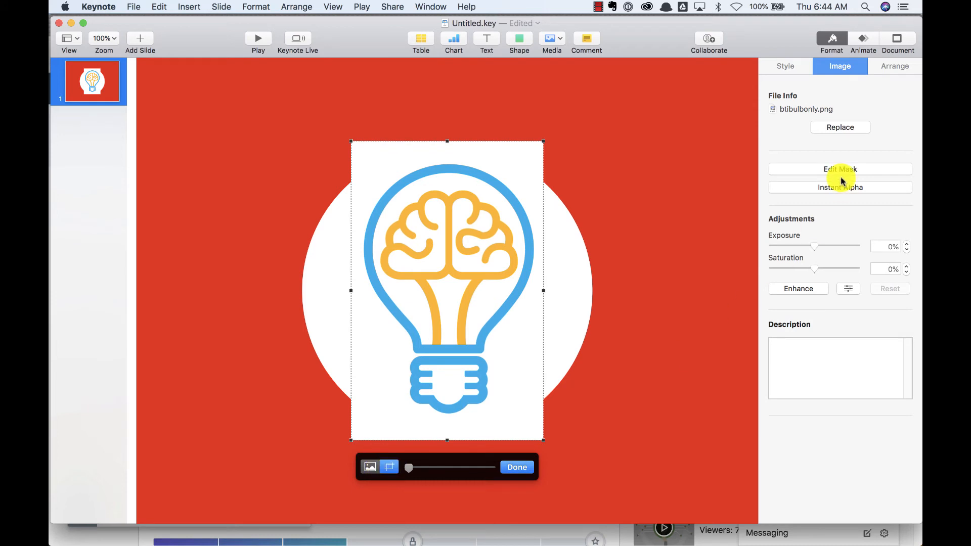
{"action": "left_click", "coordinate": [840, 187]}
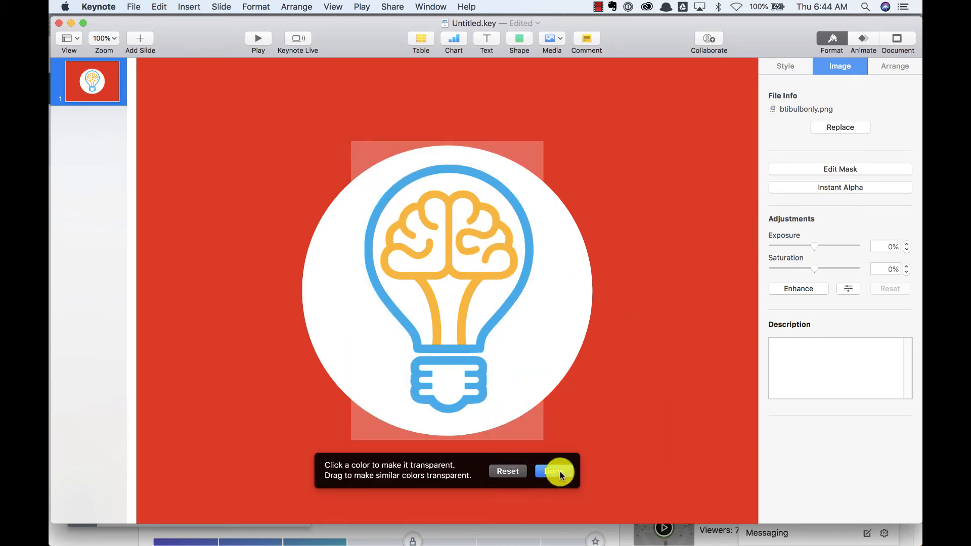
{"action": "left_click", "coordinate": [552, 471]}
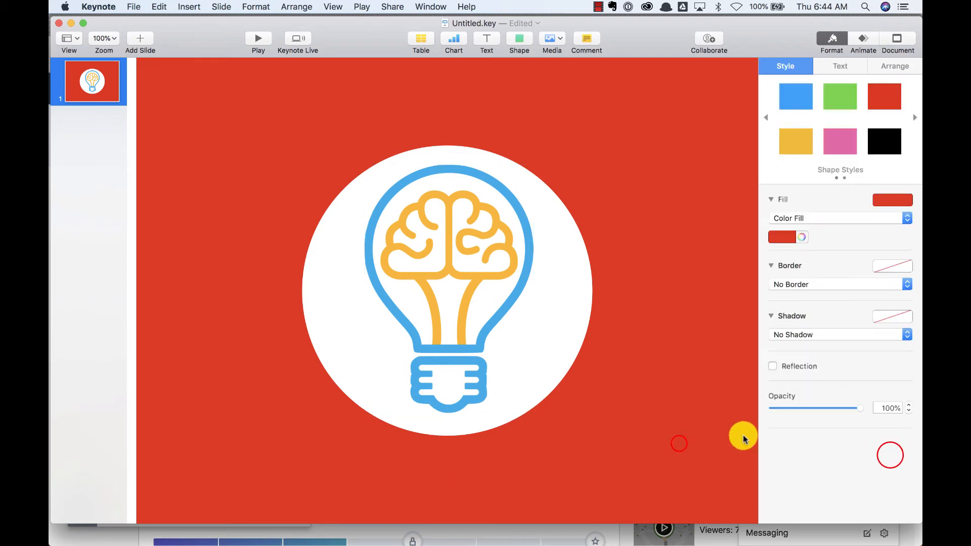
{"action": "mouse_move", "coordinate": [396, 123]}
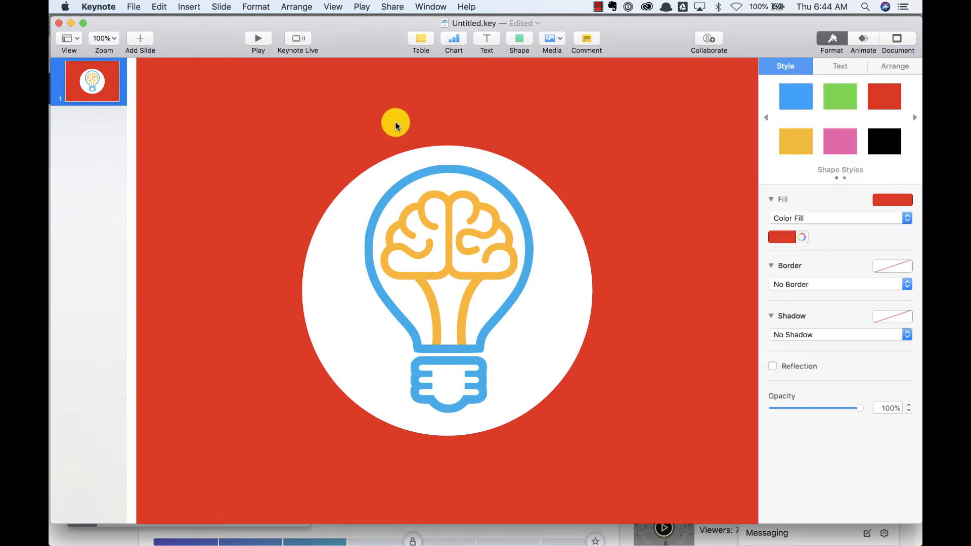
{"action": "mouse_move", "coordinate": [490, 198]}
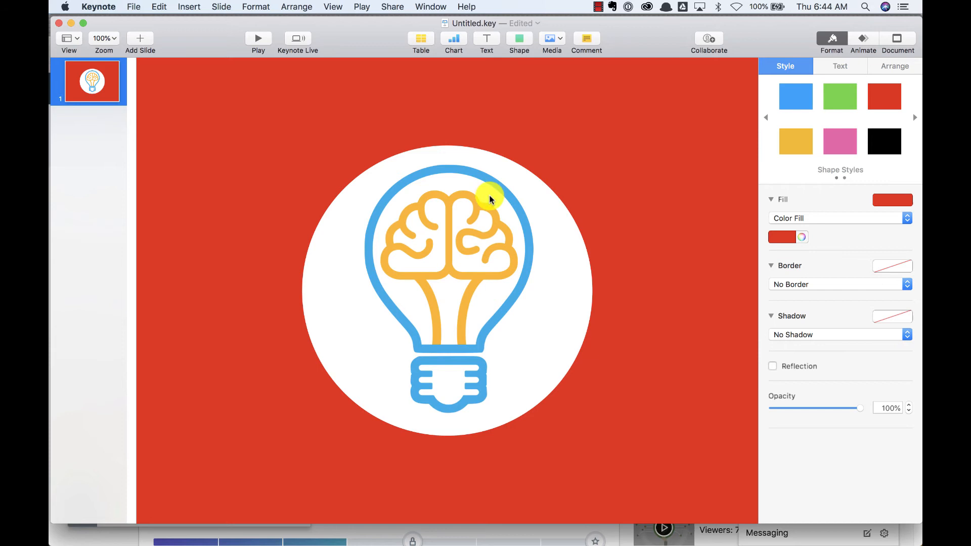
{"action": "mouse_move", "coordinate": [561, 178]}
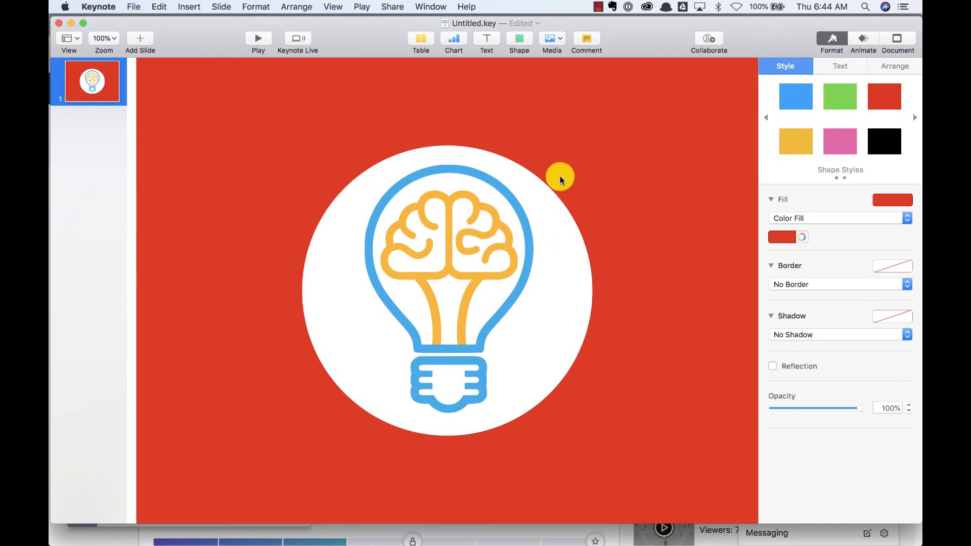
{"action": "mouse_move", "coordinate": [424, 163]}
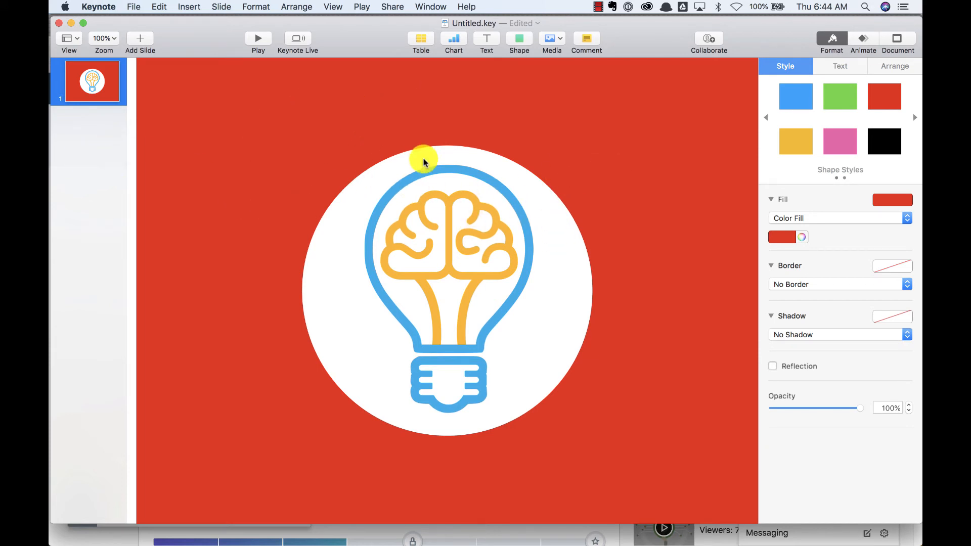
{"action": "mouse_move", "coordinate": [624, 295]}
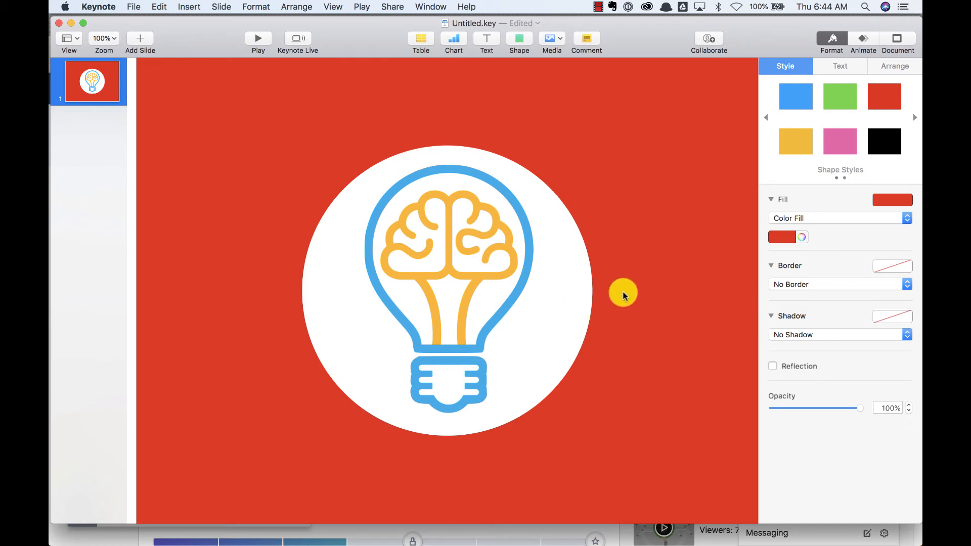
{"action": "mouse_move", "coordinate": [637, 195]}
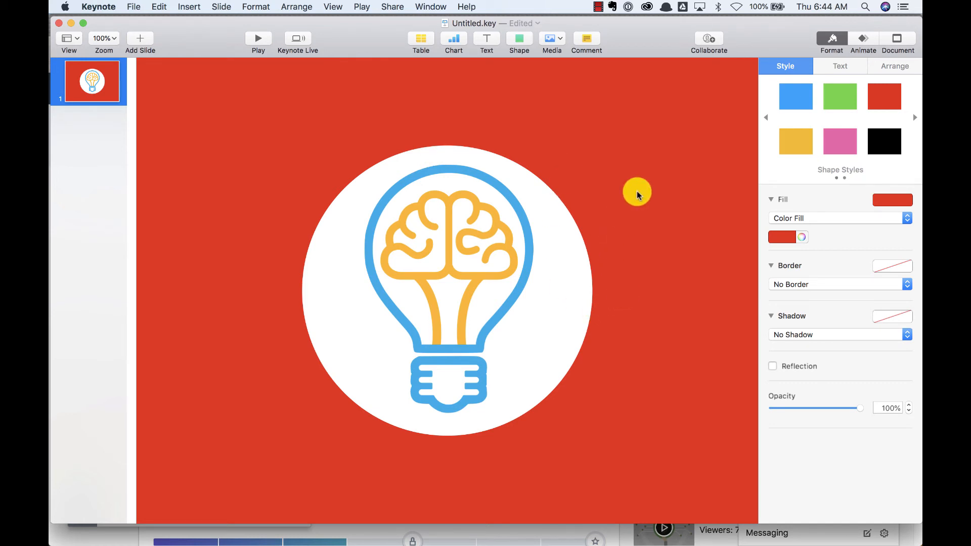
{"action": "mouse_move", "coordinate": [546, 178]}
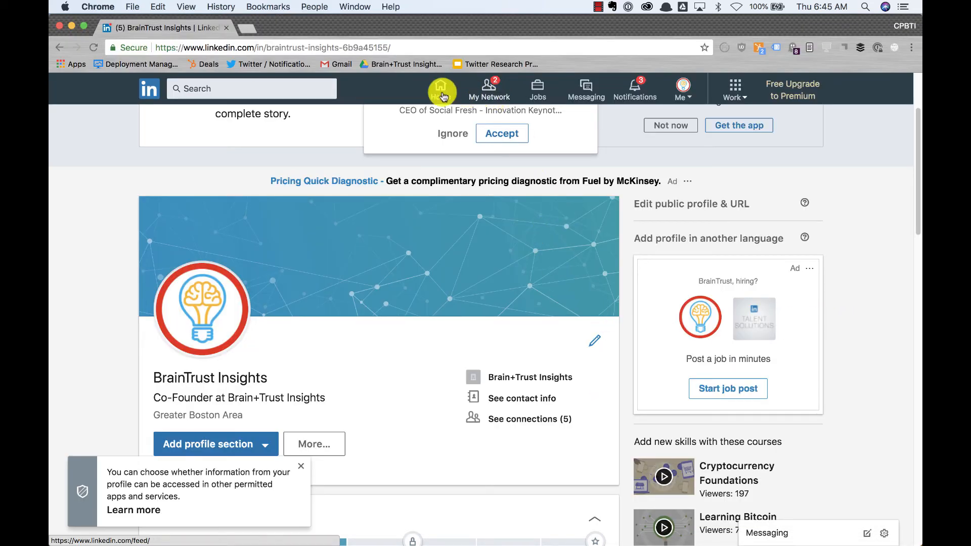
Step: Go to the LinkedIn home feed and scroll down through the posts
{"action": "left_click", "coordinate": [440, 90]}
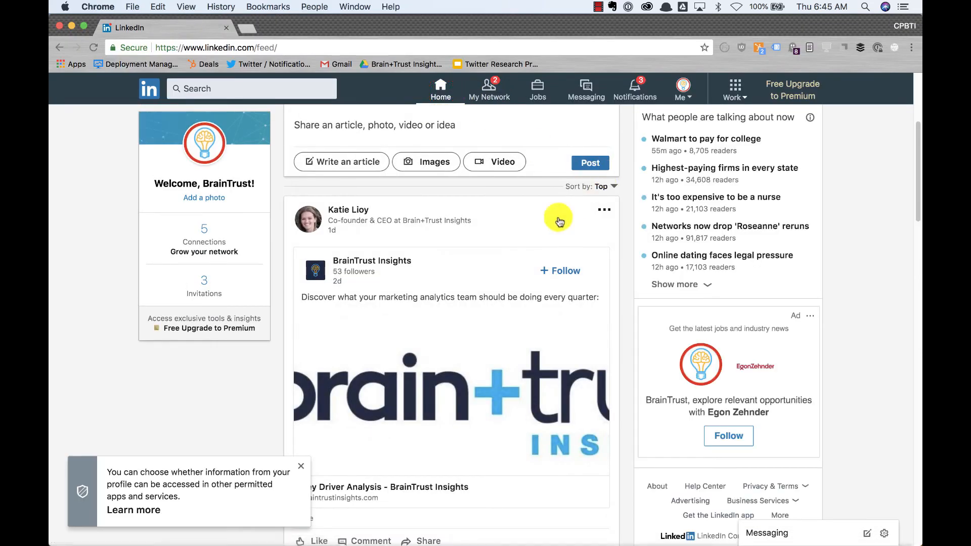
{"action": "scroll", "scroll_direction": "down", "scroll_amount": 3}
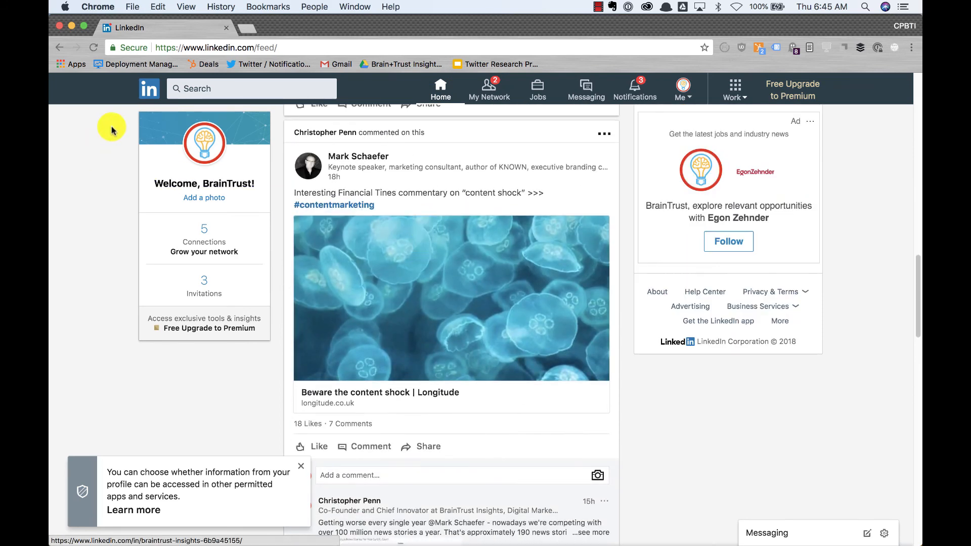
{"action": "scroll", "scroll_direction": "down", "scroll_amount": 3}
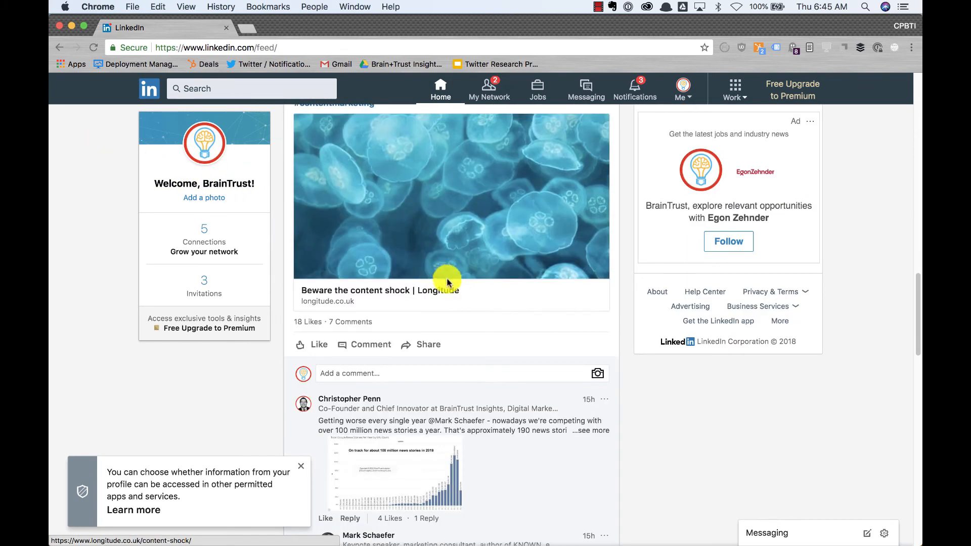
{"action": "scroll", "scroll_direction": "down", "scroll_amount": 3}
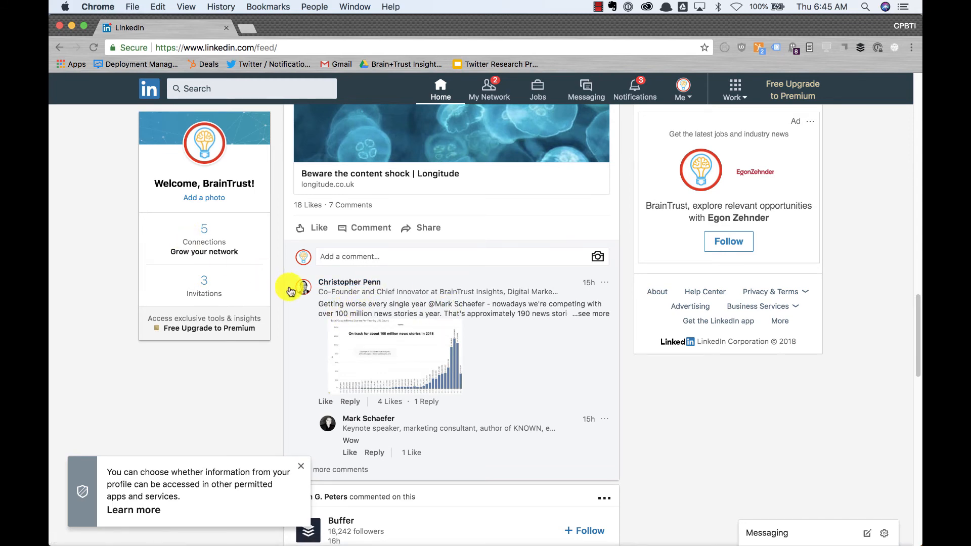
{"action": "scroll", "scroll_direction": "down", "scroll_amount": 3}
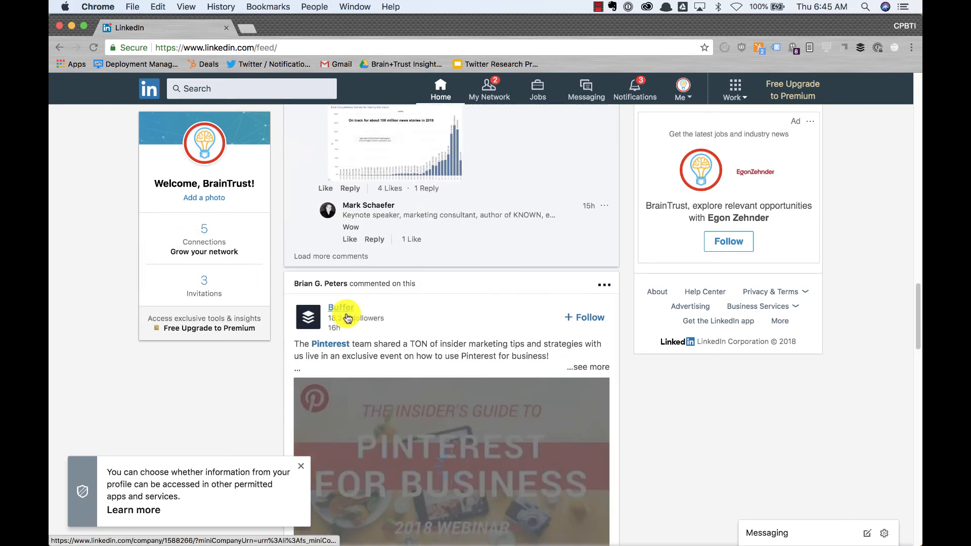
{"action": "scroll", "scroll_direction": "down", "scroll_amount": 3}
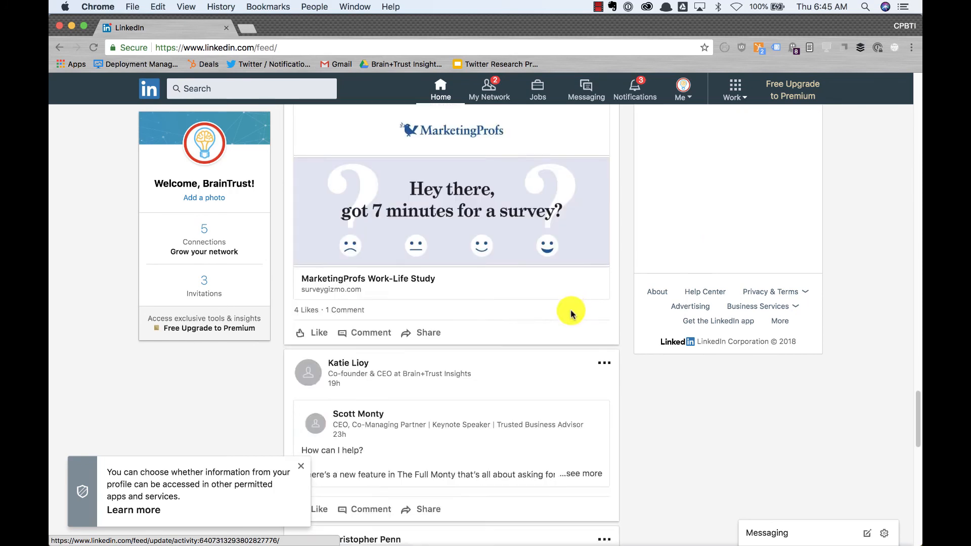
{"action": "scroll", "scroll_direction": "down", "scroll_amount": 3}
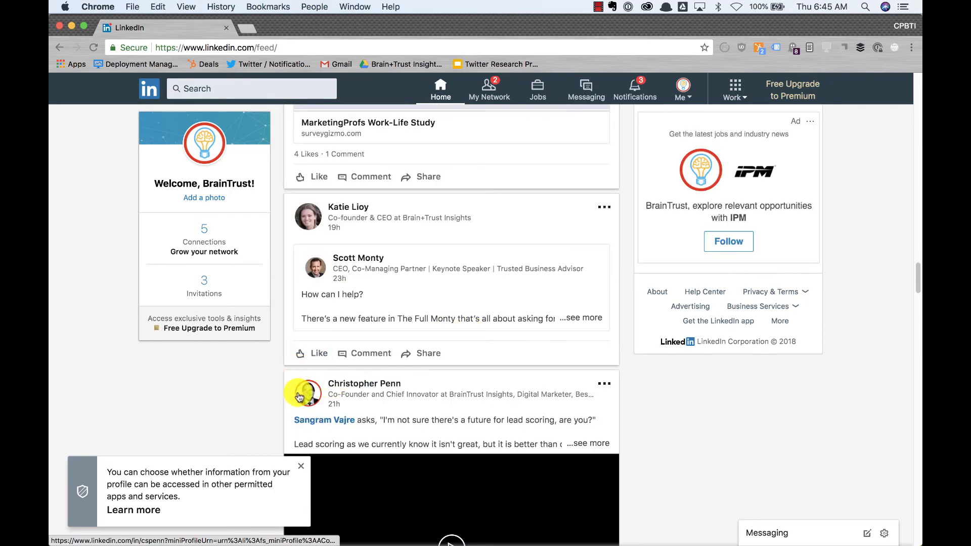
{"action": "mouse_move", "coordinate": [411, 400]}
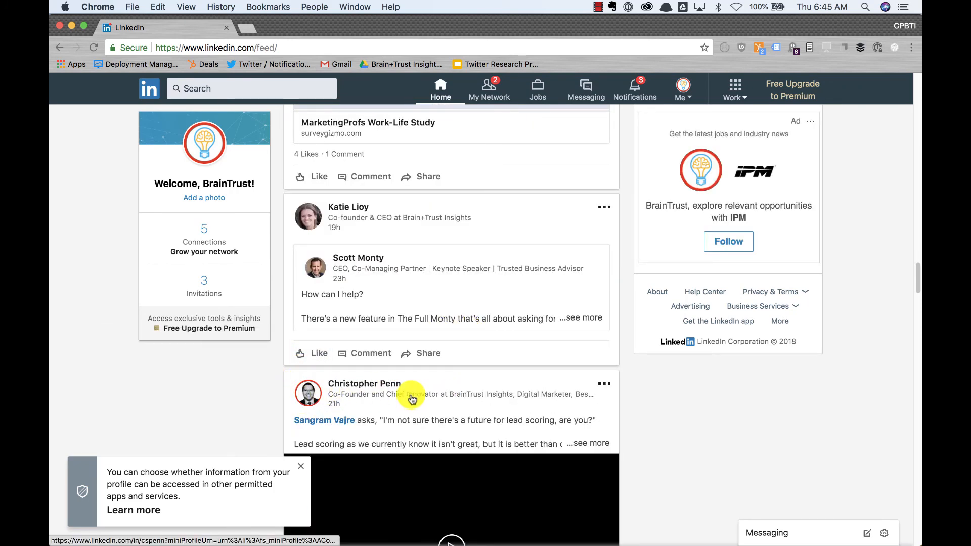
{"action": "scroll", "scroll_direction": "down", "scroll_amount": 3}
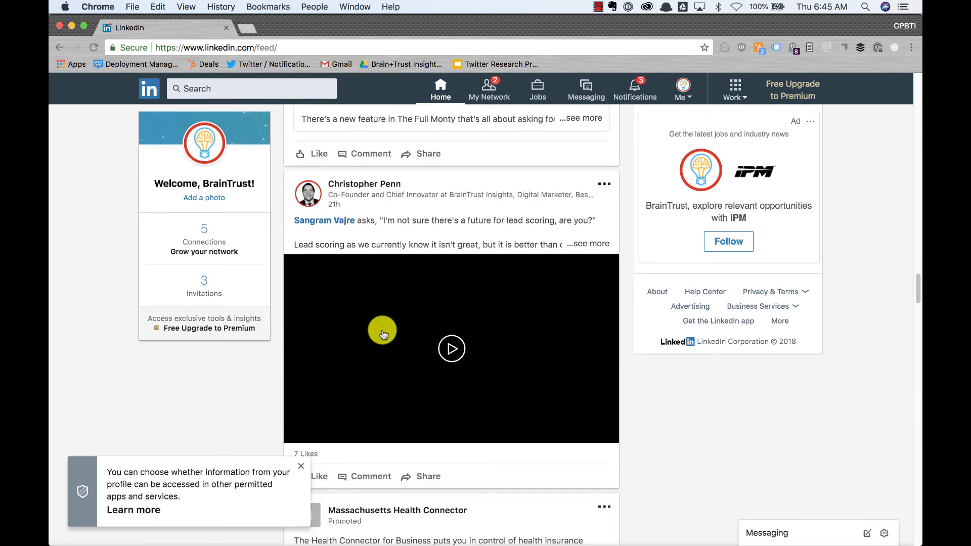
Step: Play the lead scoring video post, then continue scrolling the feed
{"action": "left_click", "coordinate": [451, 348]}
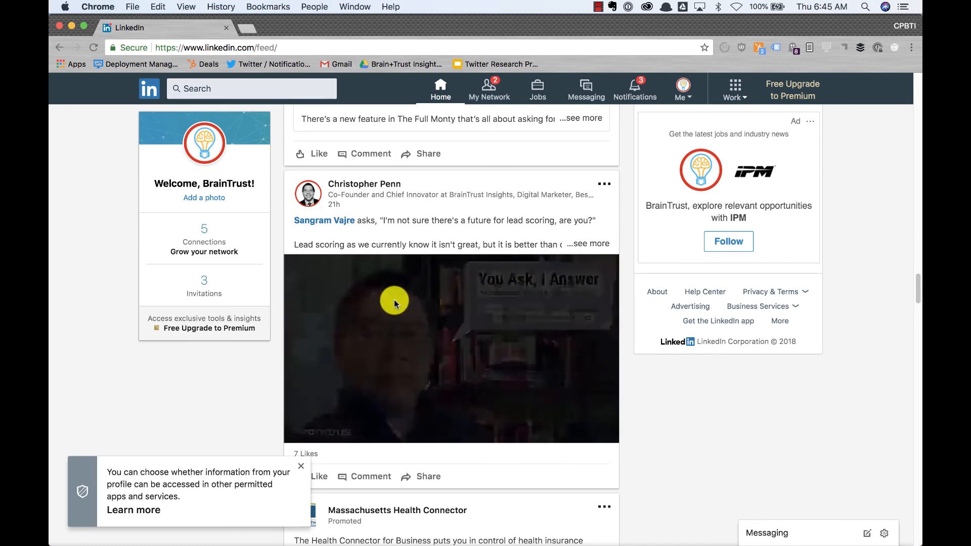
{"action": "left_click", "coordinate": [394, 301]}
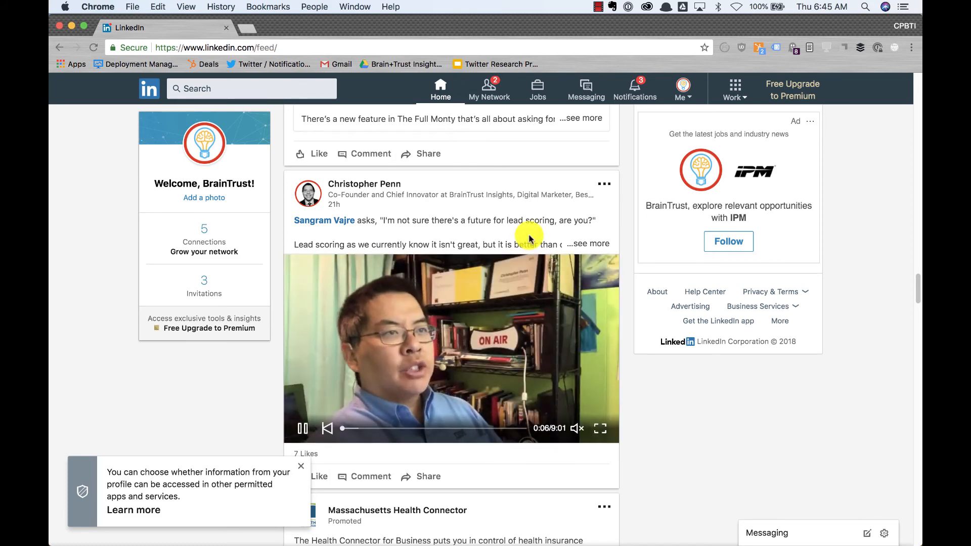
{"action": "scroll", "scroll_direction": "down", "scroll_amount": 3}
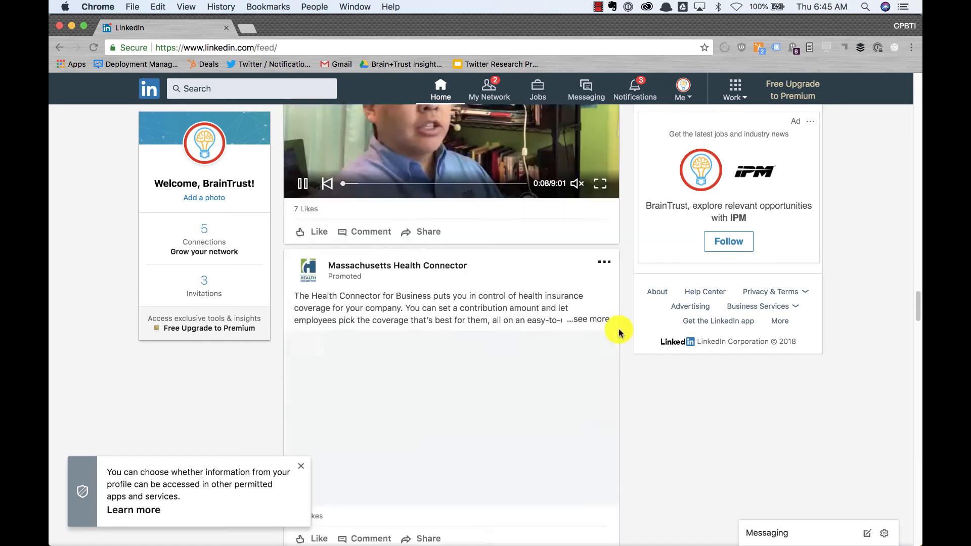
{"action": "scroll", "scroll_direction": "down", "scroll_amount": 3}
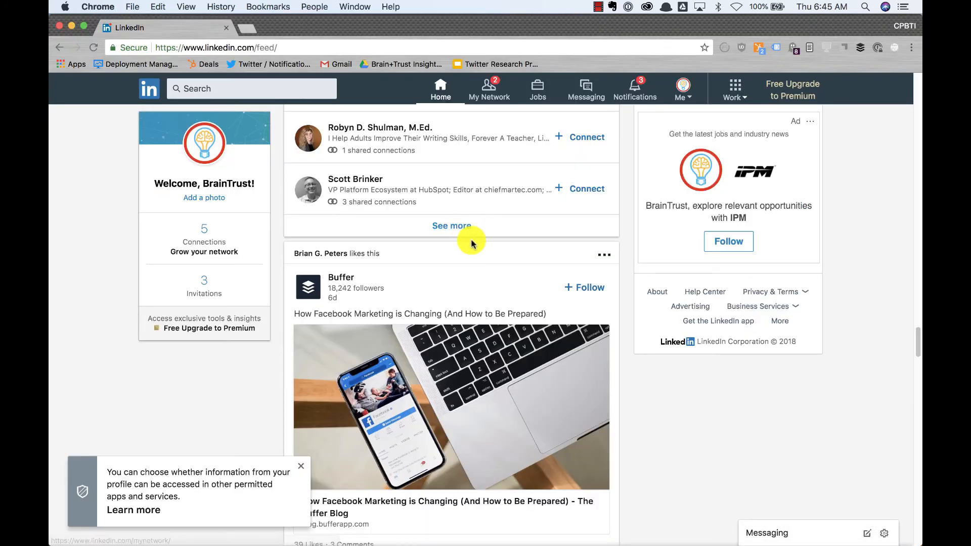
{"action": "scroll", "scroll_direction": "down", "scroll_amount": 3}
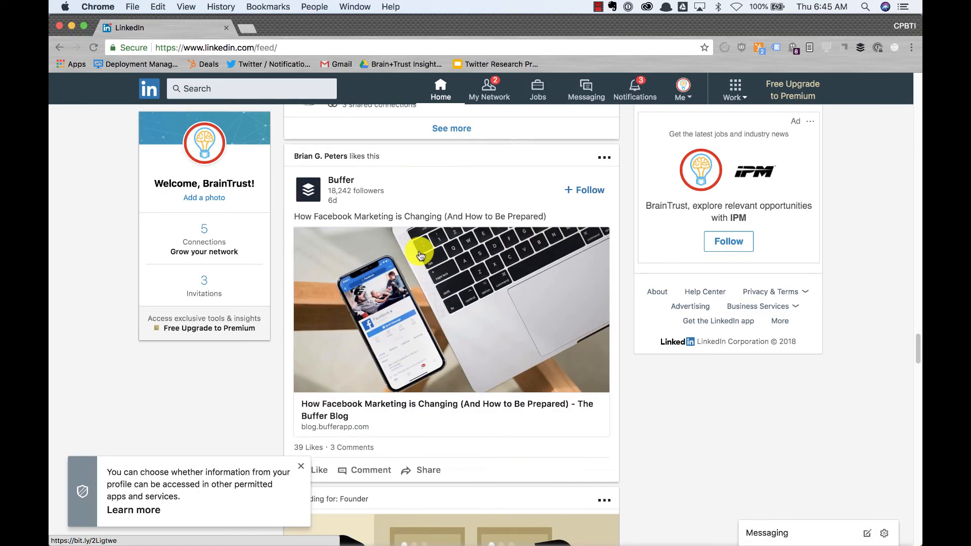
{"action": "scroll", "scroll_direction": "down", "scroll_amount": 3}
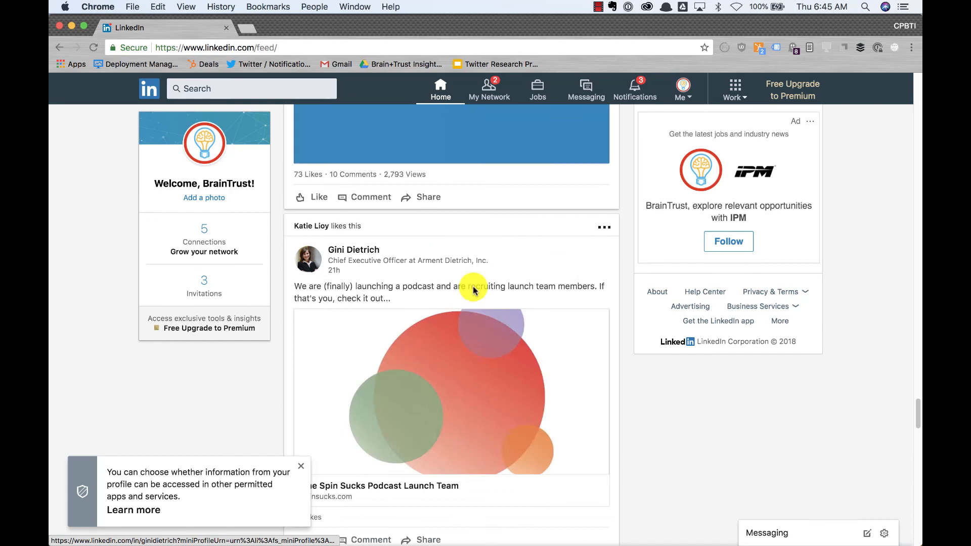
{"action": "scroll", "scroll_direction": "down", "scroll_amount": 3}
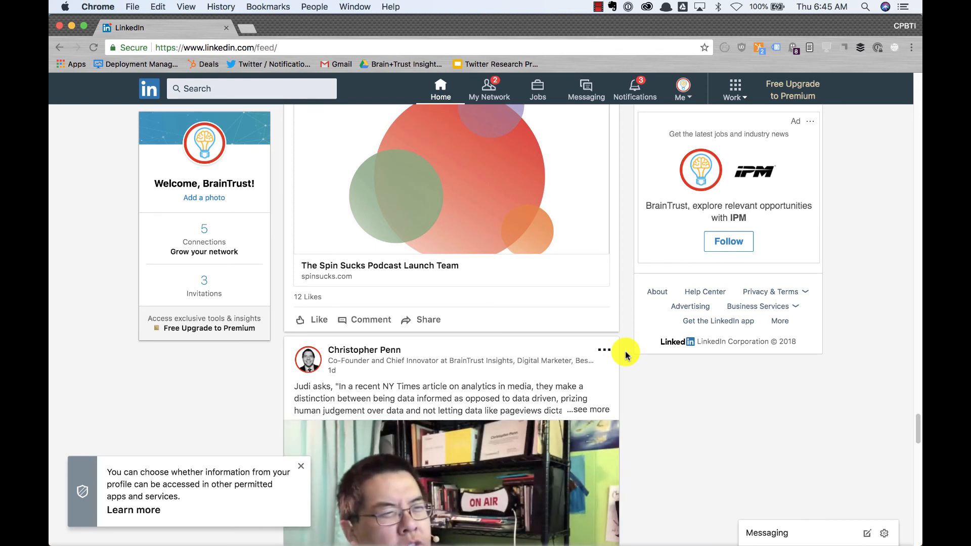
{"action": "mouse_move", "coordinate": [496, 89]}
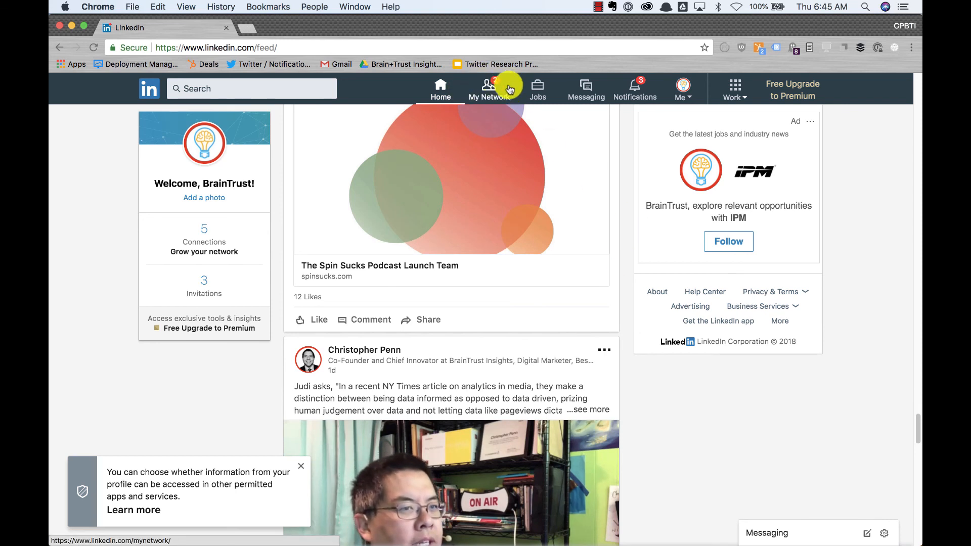
{"action": "mouse_move", "coordinate": [307, 361]}
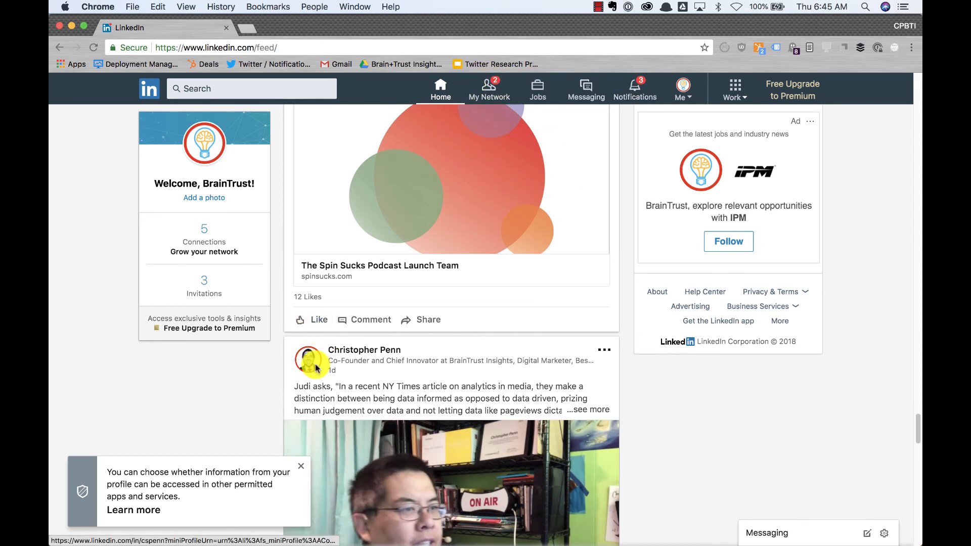
{"action": "mouse_move", "coordinate": [672, 301]}
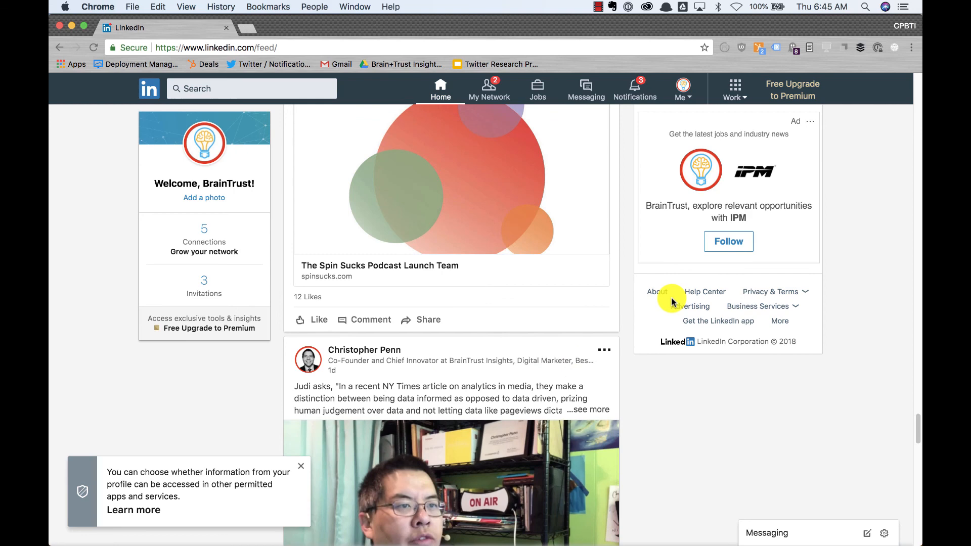